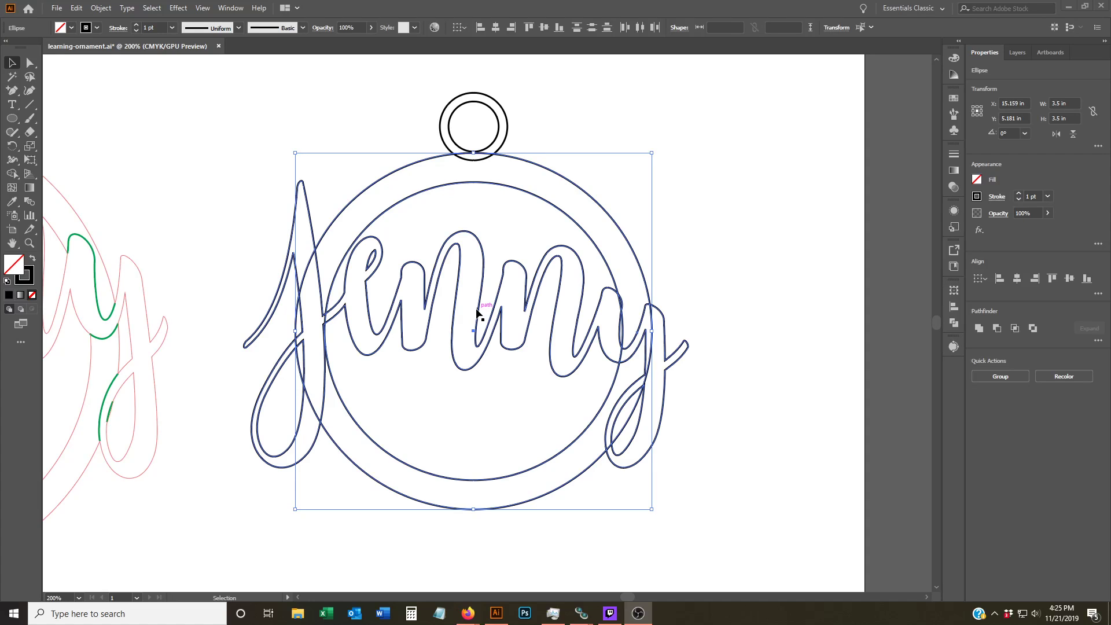
# Step: Add the text 'Jenny' on the canvas
pyautogui.click(223, 450)
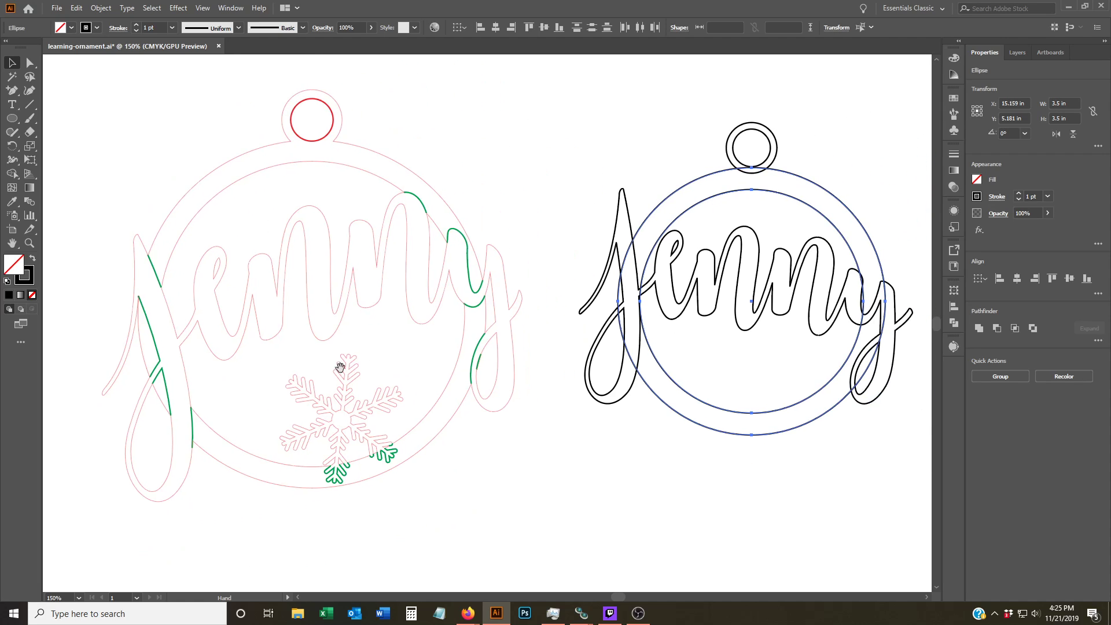
pyautogui.moveTo(606, 290)
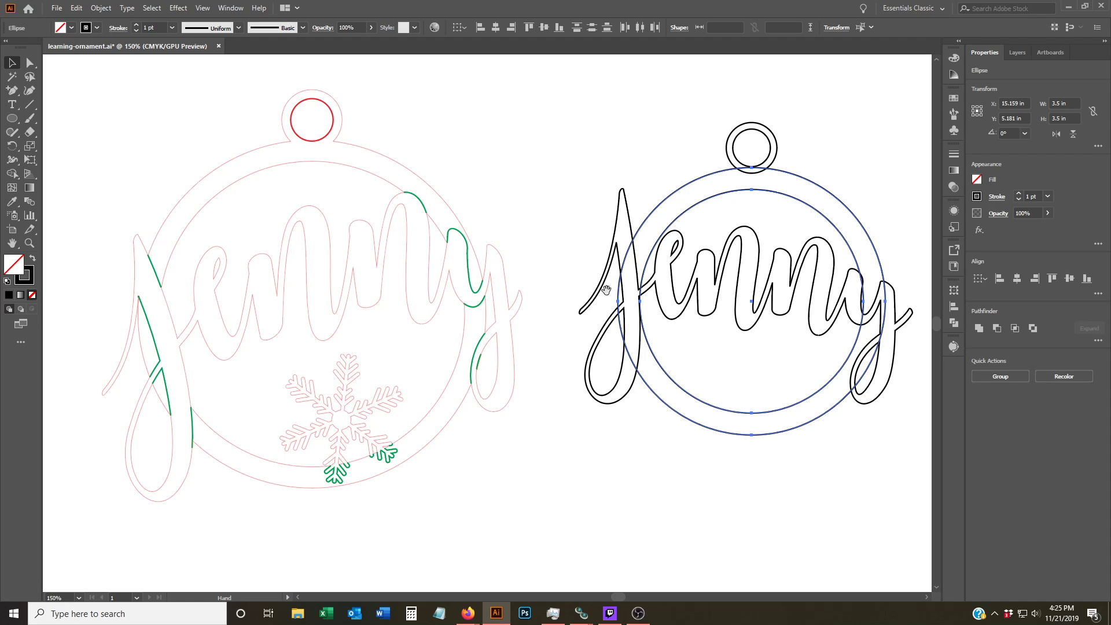
pyautogui.moveTo(717, 321)
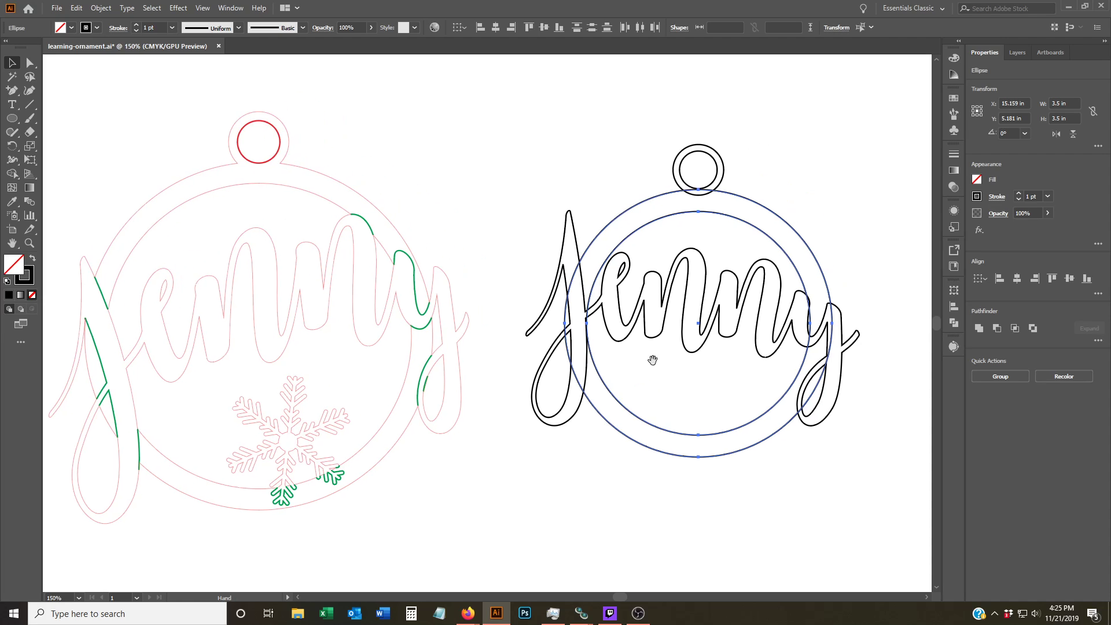
pyautogui.moveTo(542, 418)
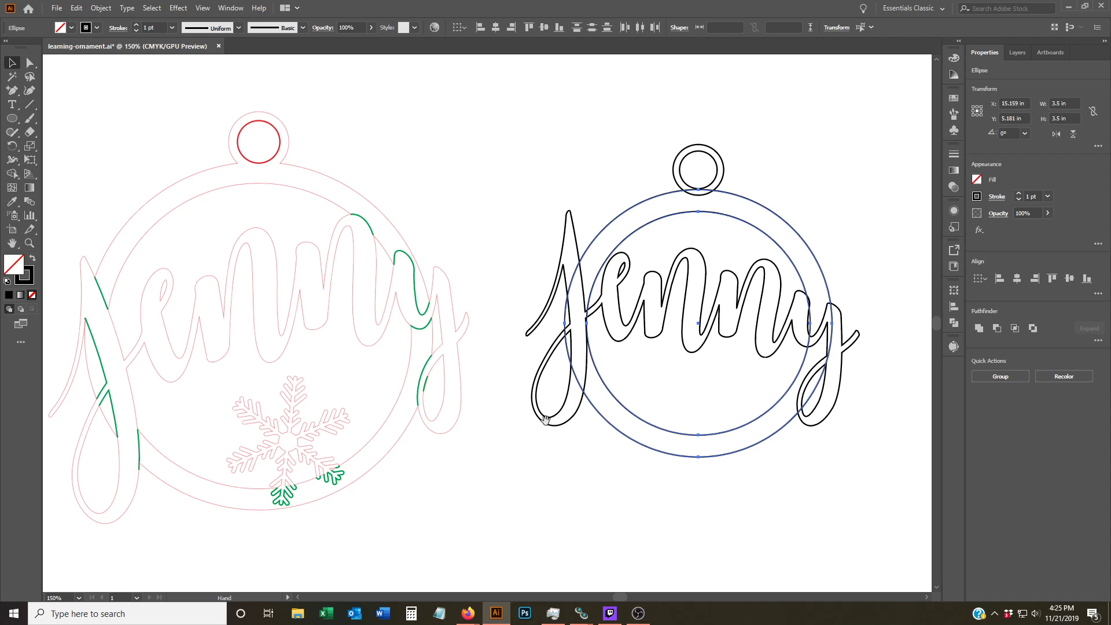
pyautogui.click(771, 227)
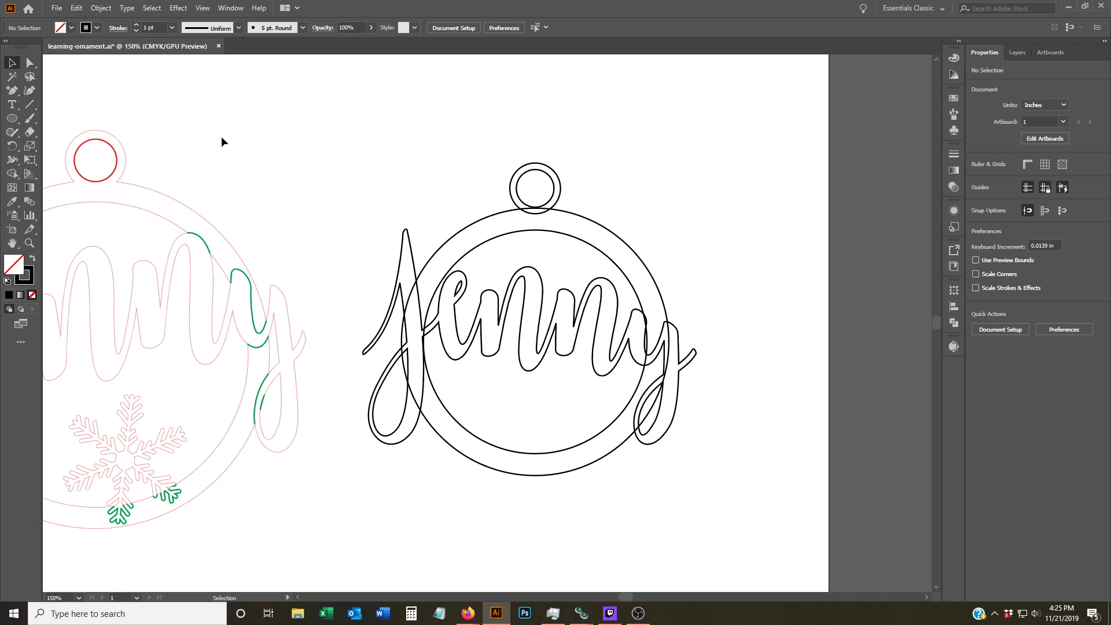
pyautogui.click(11, 104)
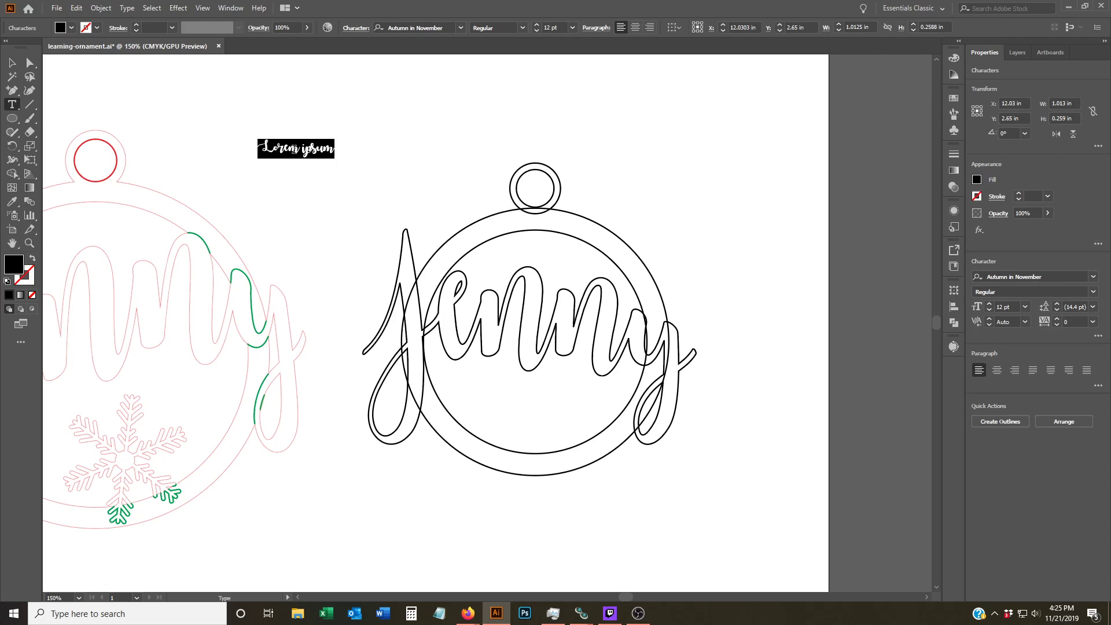
pyautogui.write('Jenny')
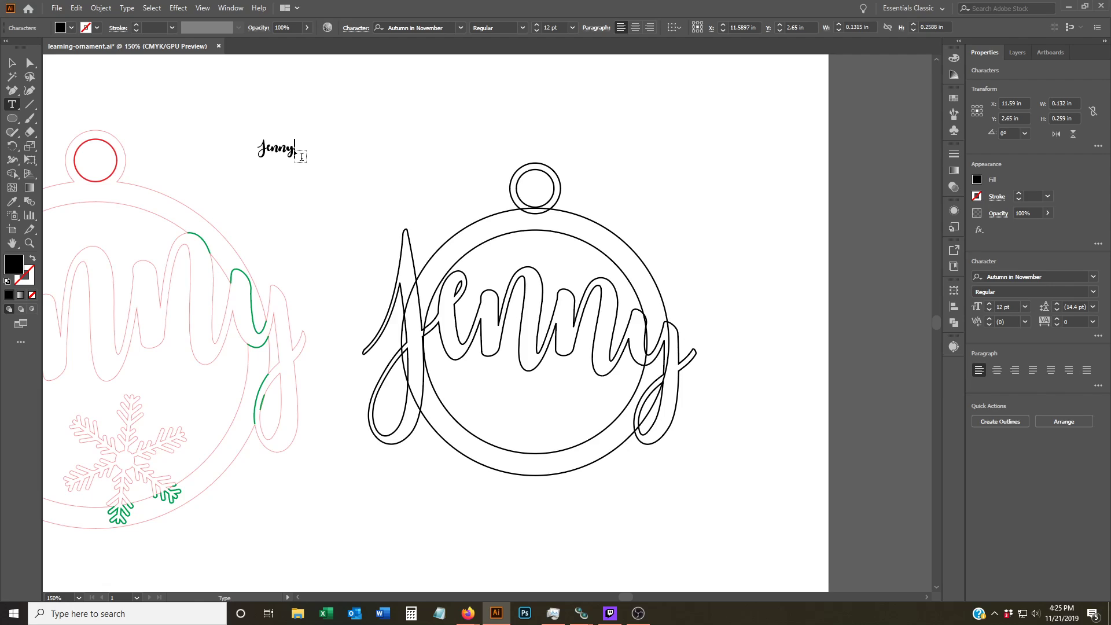
pyautogui.click(12, 63)
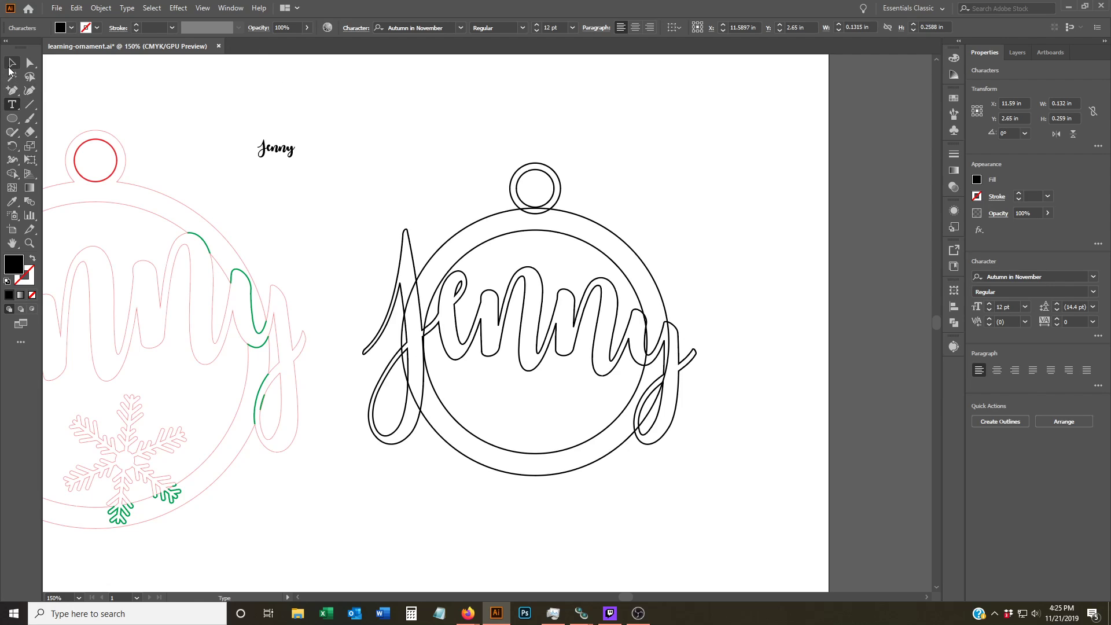
# Step: Arc the Jenny text, then cut the inner circle out of the outer ring
pyautogui.click(178, 8)
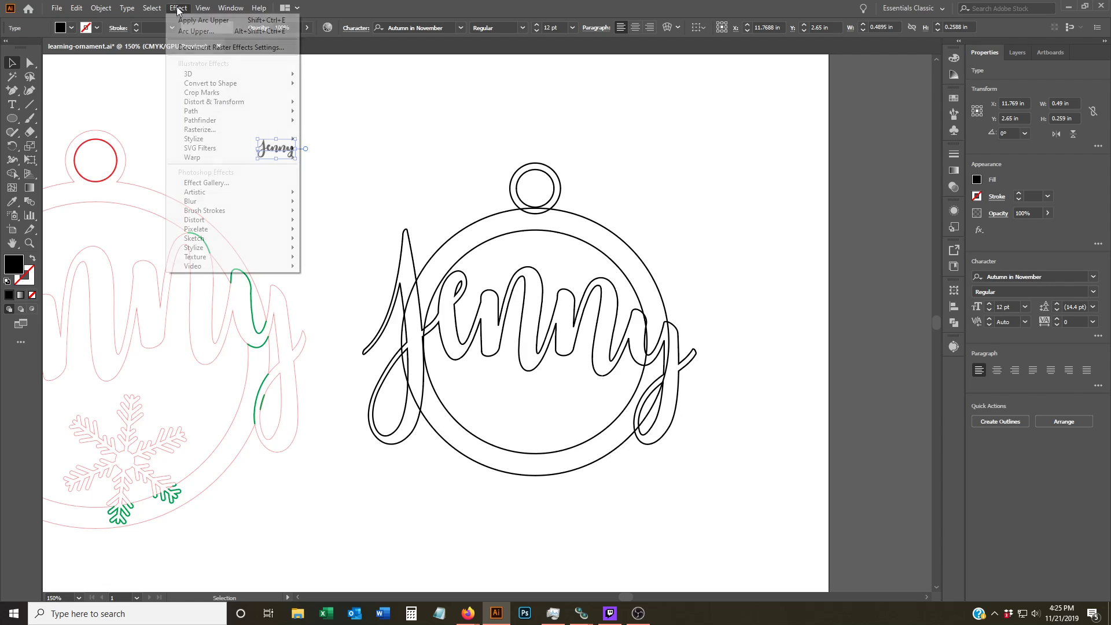
pyautogui.moveTo(192, 157)
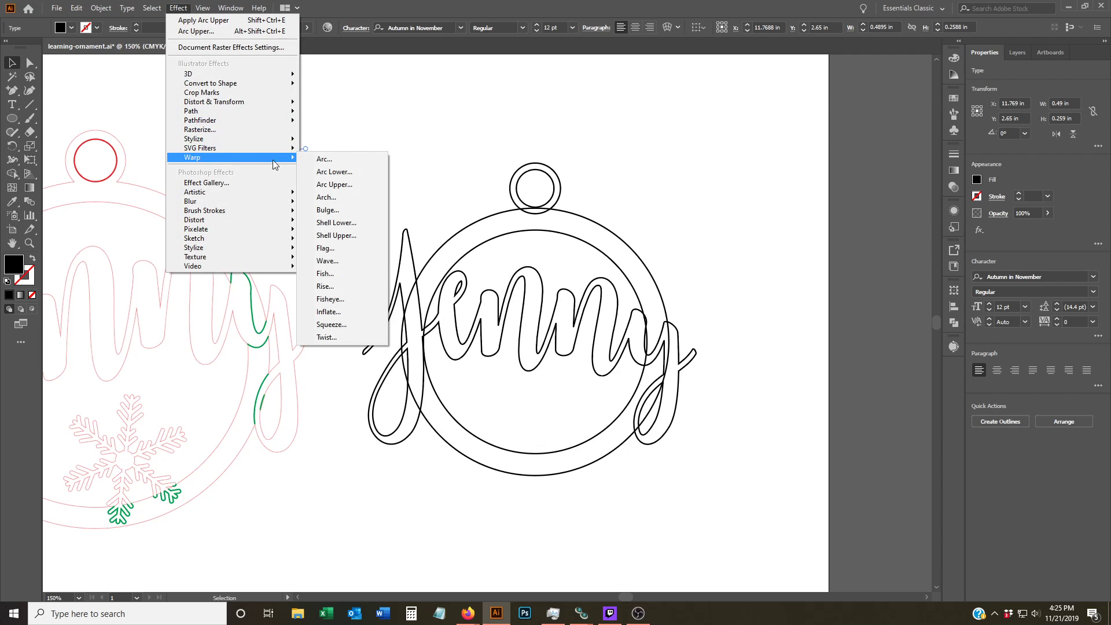
pyautogui.moveTo(324, 158)
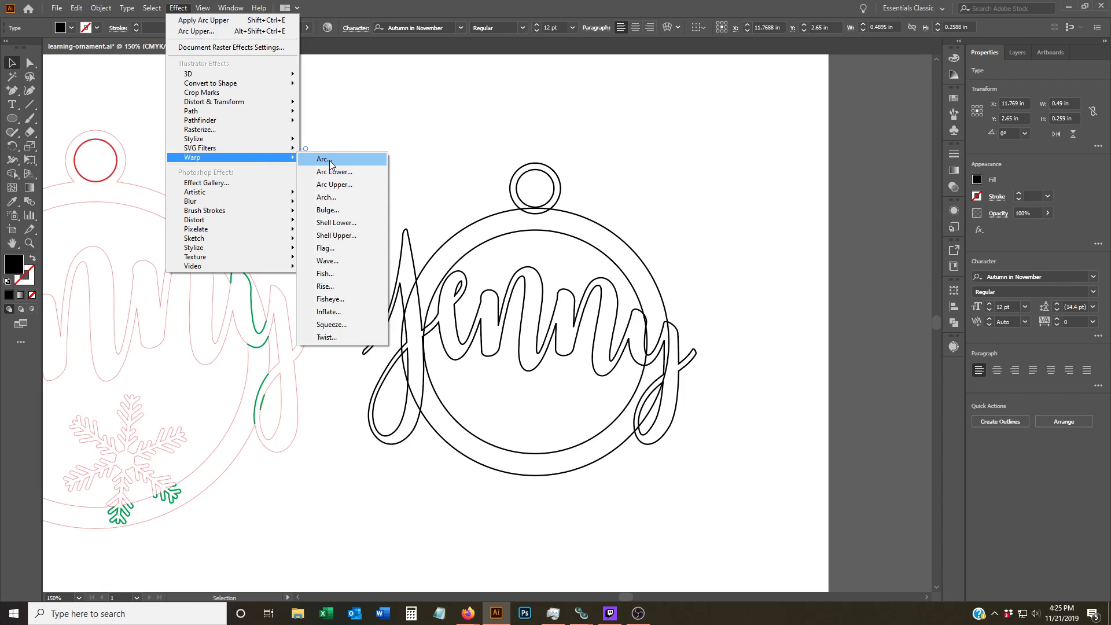
pyautogui.click(323, 158)
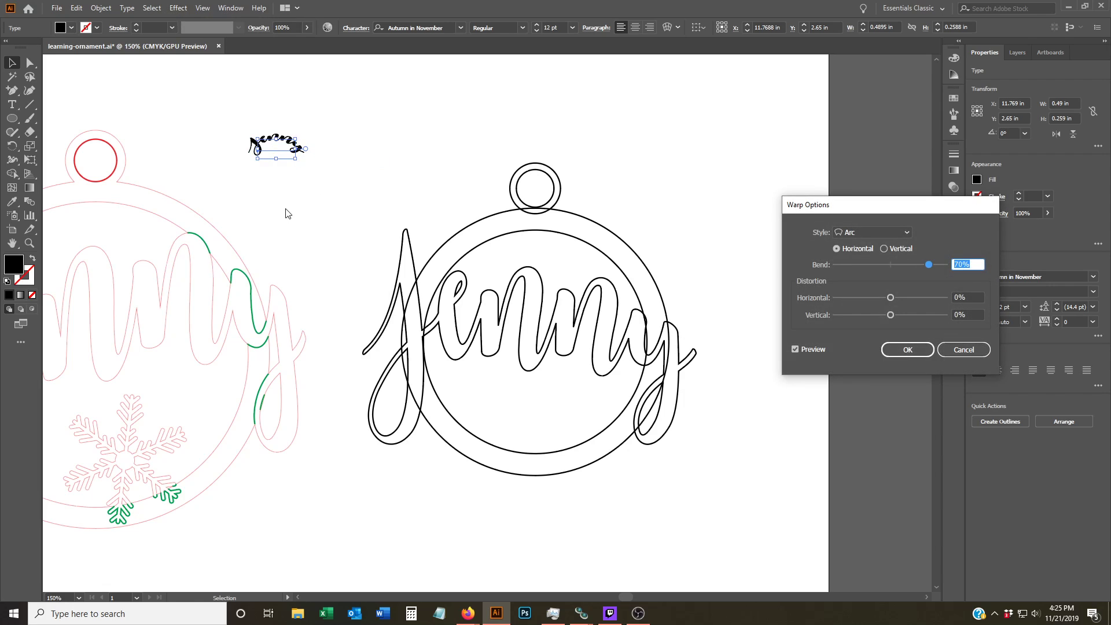
pyautogui.moveTo(292, 164)
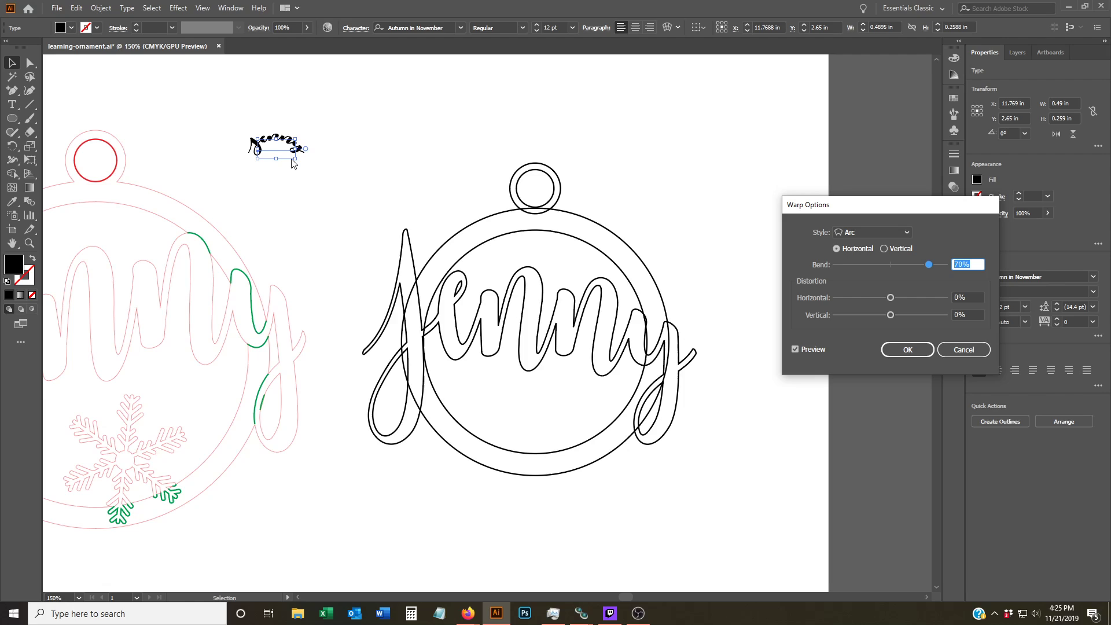
pyautogui.moveTo(314, 174)
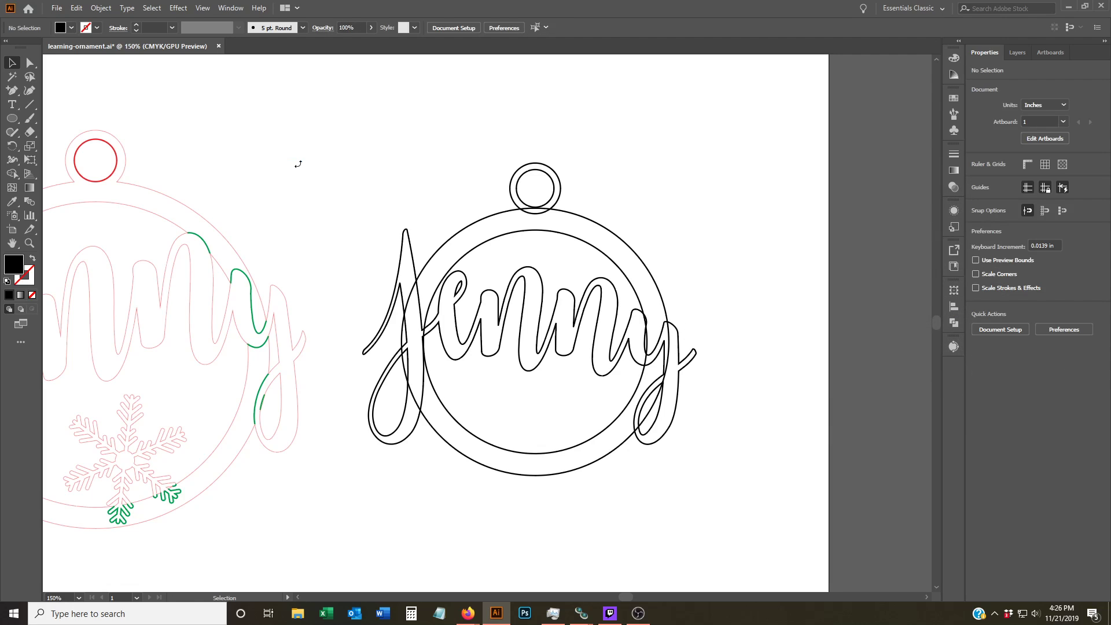
pyautogui.moveTo(596, 234)
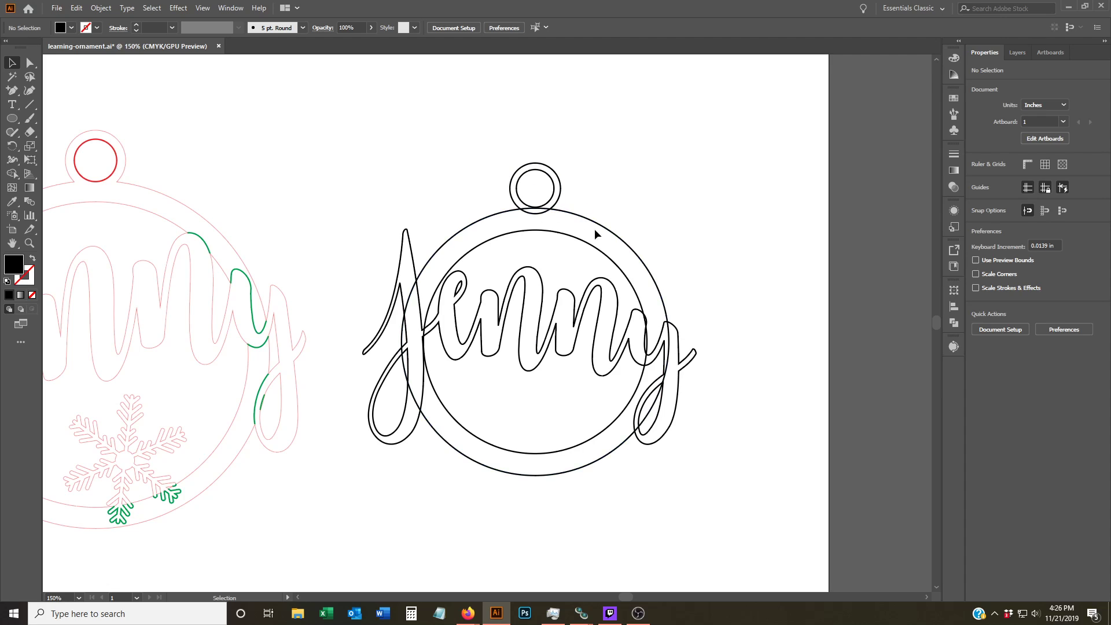
pyautogui.click(597, 240)
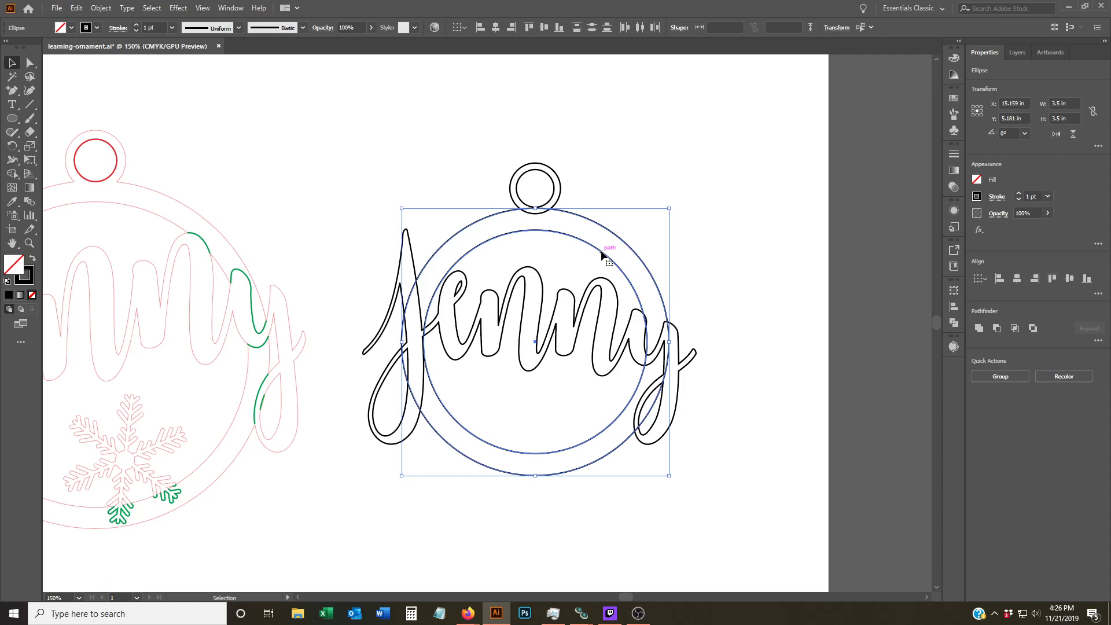
pyautogui.moveTo(645, 236)
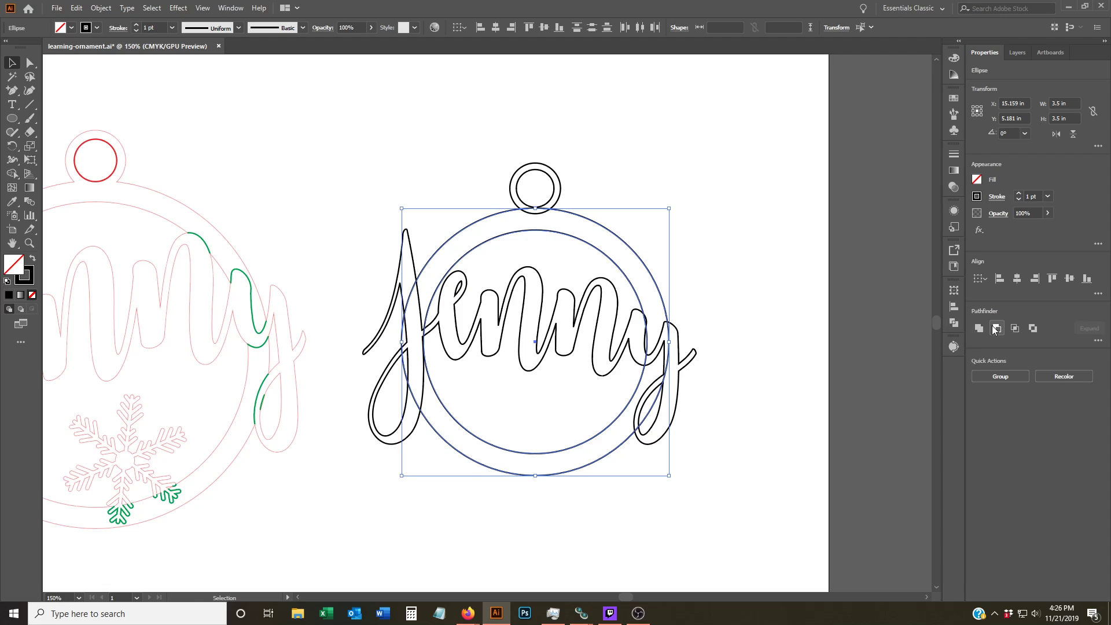
pyautogui.click(978, 328)
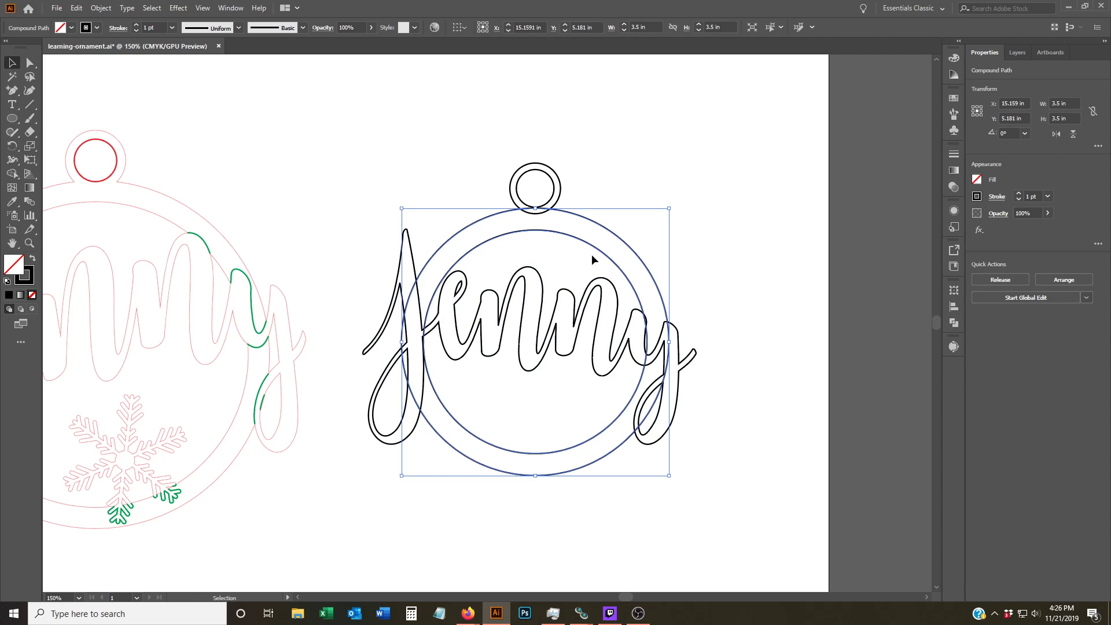
pyautogui.moveTo(601, 257)
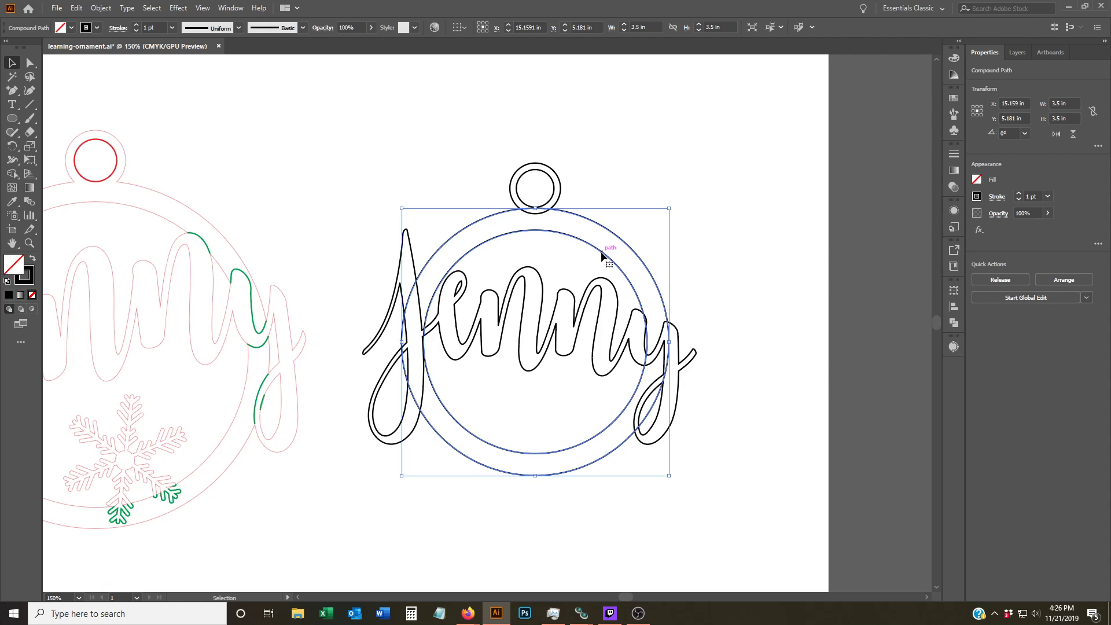
pyautogui.moveTo(634, 248)
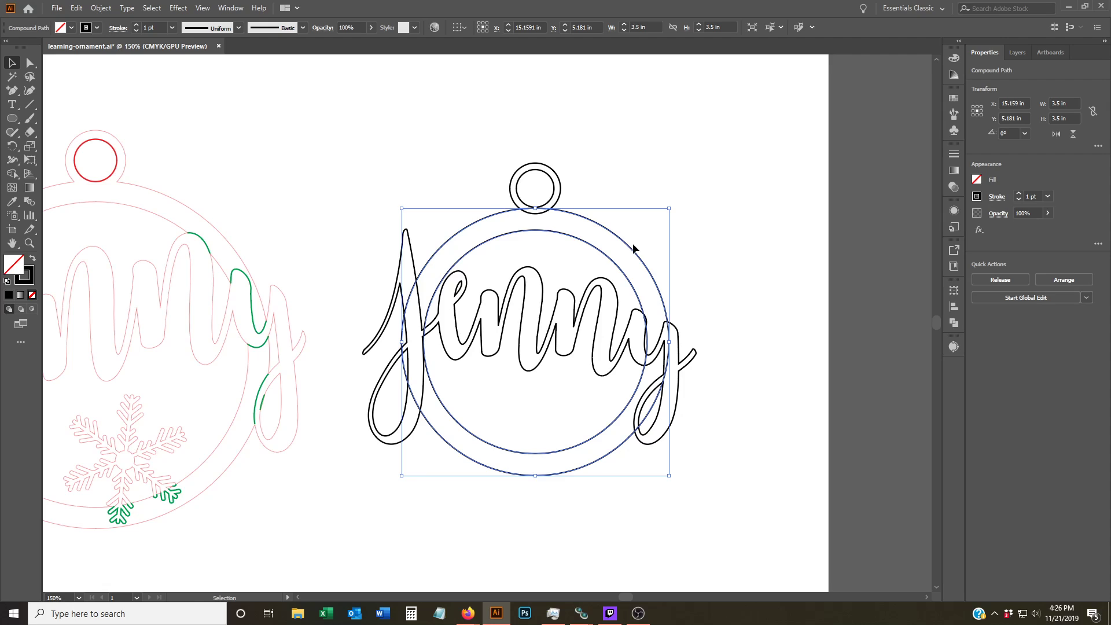
pyautogui.moveTo(651, 249)
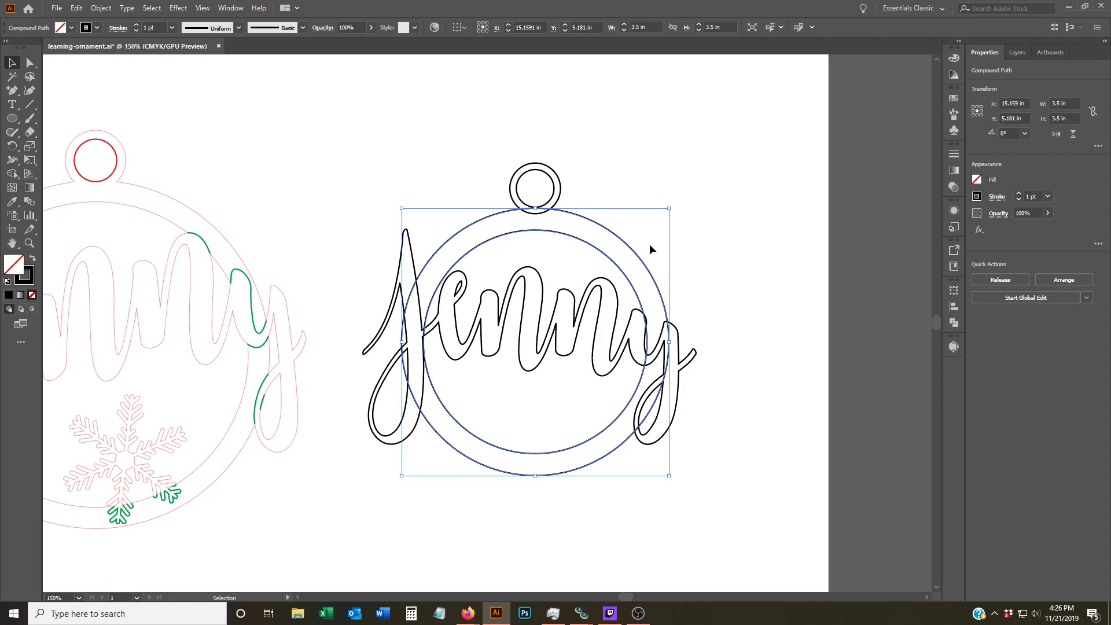
pyautogui.moveTo(705, 262)
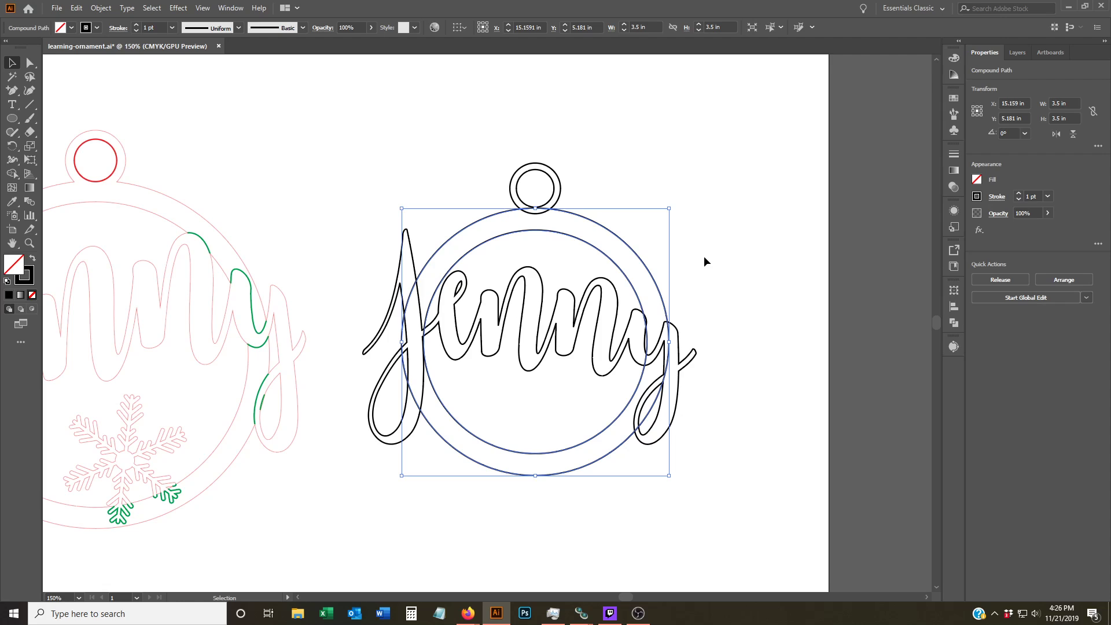
# Step: Add the hanger loop circles to the ring selection
pyautogui.click(535, 188)
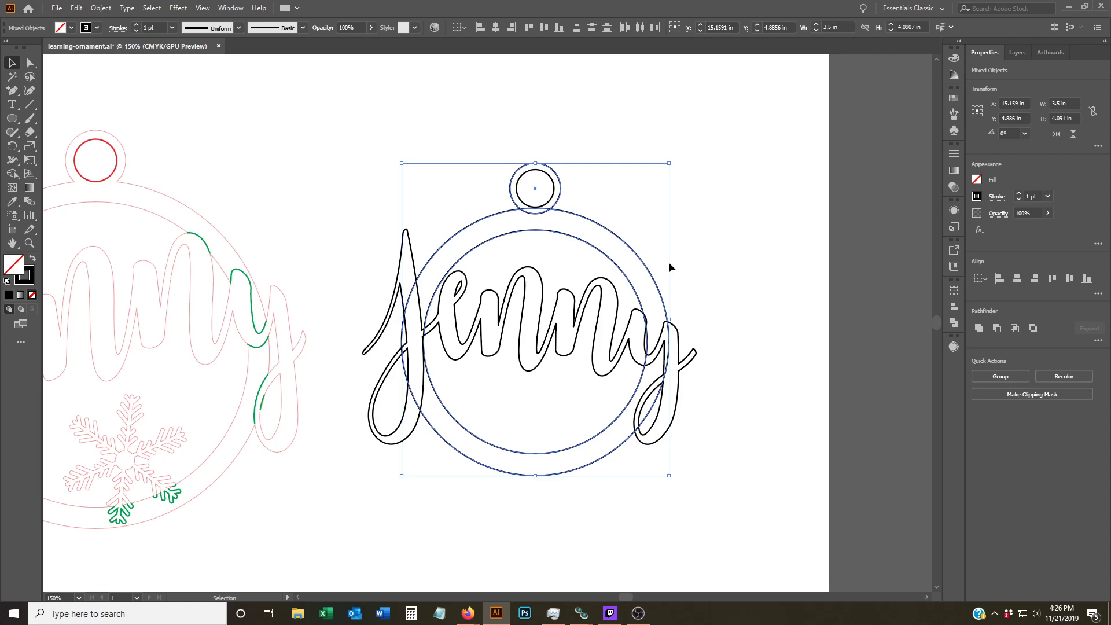
pyautogui.moveTo(577, 225)
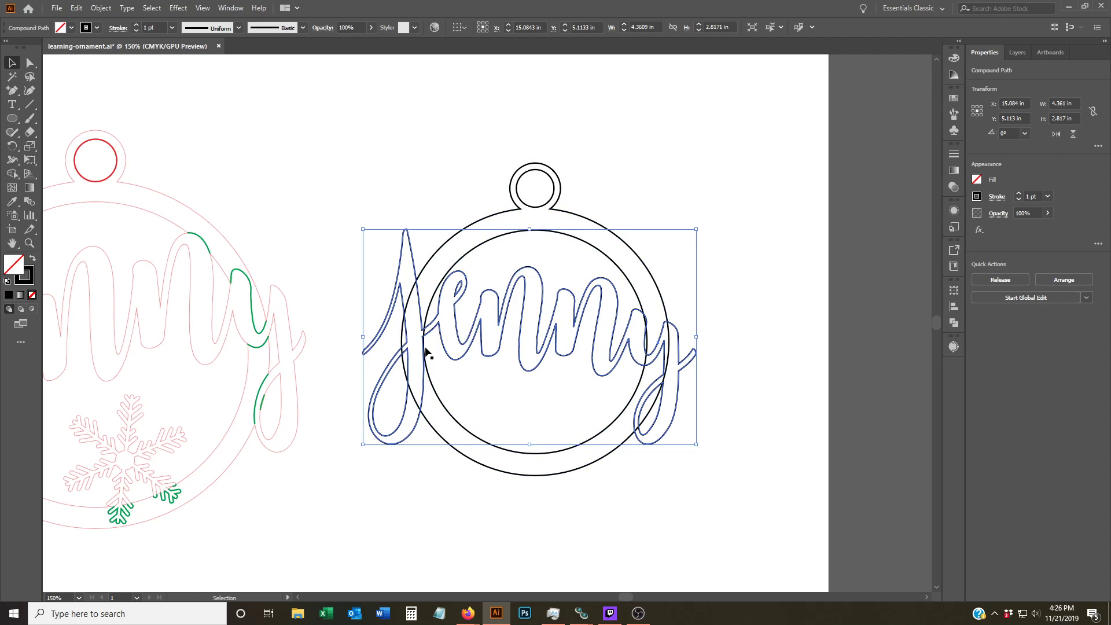
pyautogui.moveTo(482, 317)
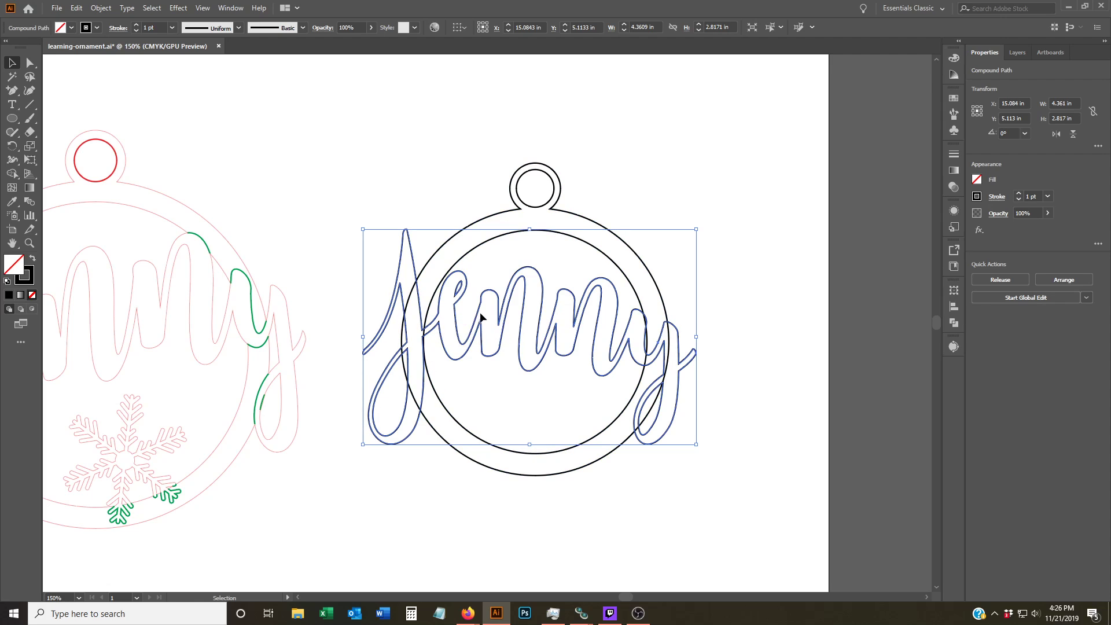
pyautogui.moveTo(222, 262)
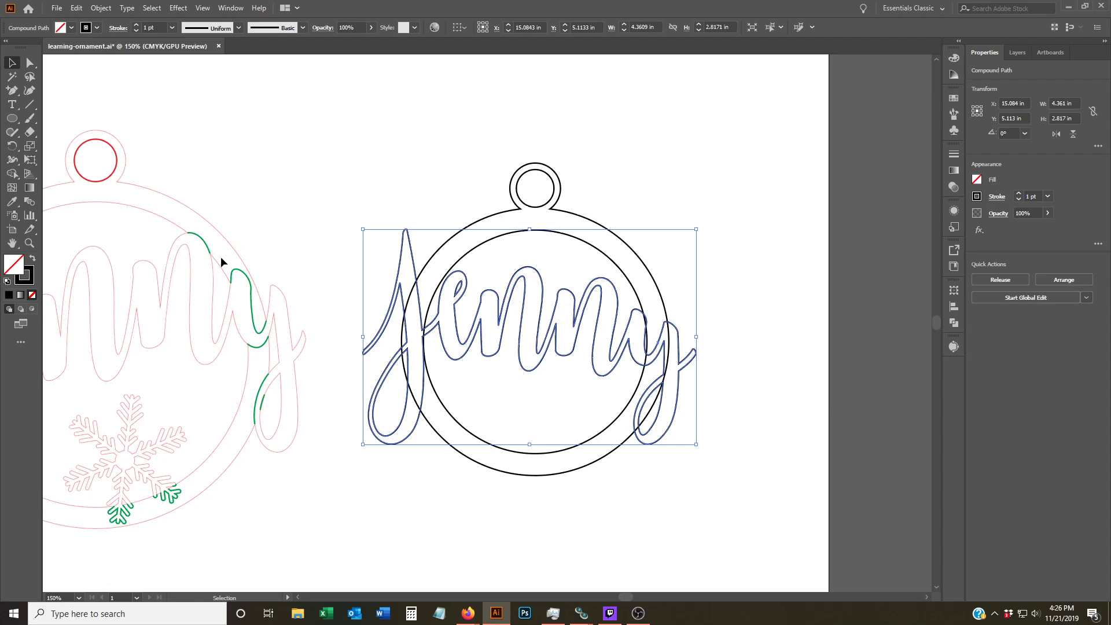
pyautogui.moveTo(268, 333)
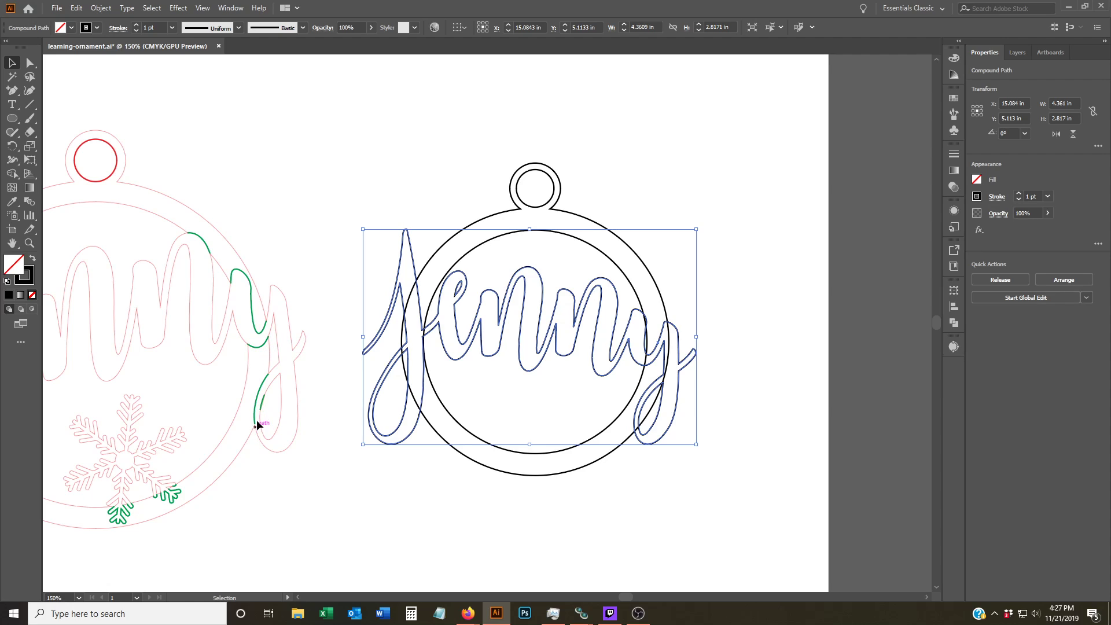
pyautogui.moveTo(257, 442)
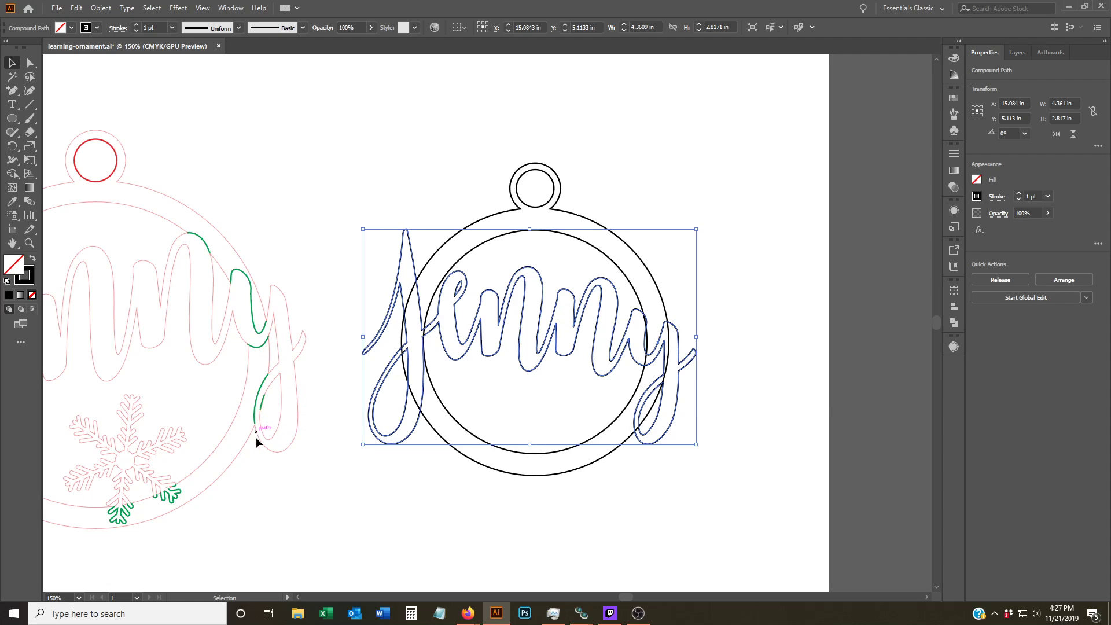
pyautogui.moveTo(419, 338)
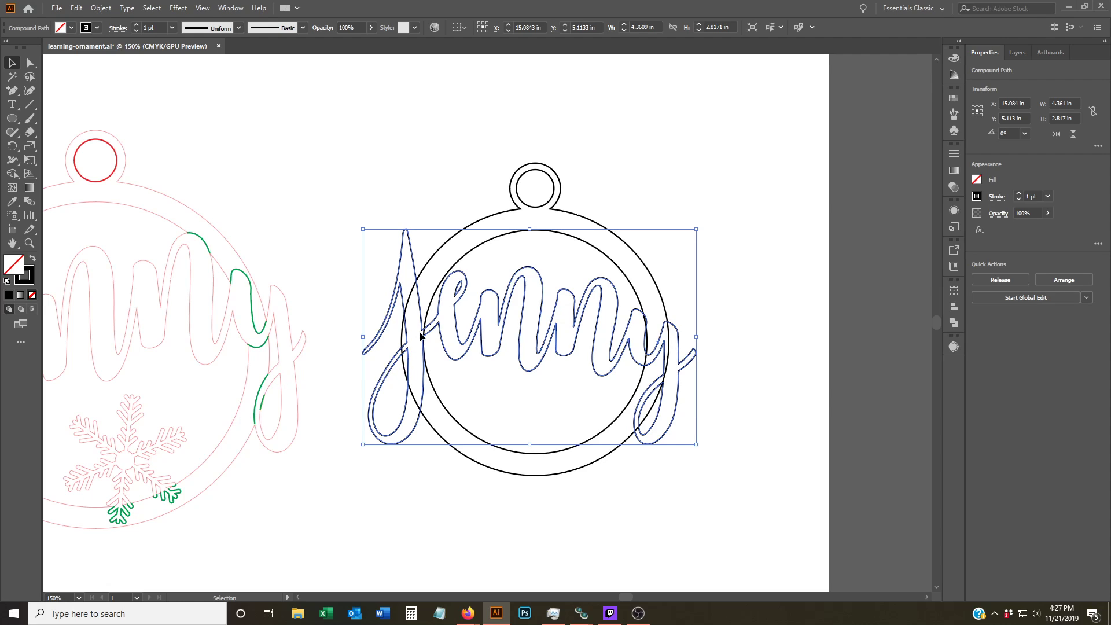
pyautogui.moveTo(537, 379)
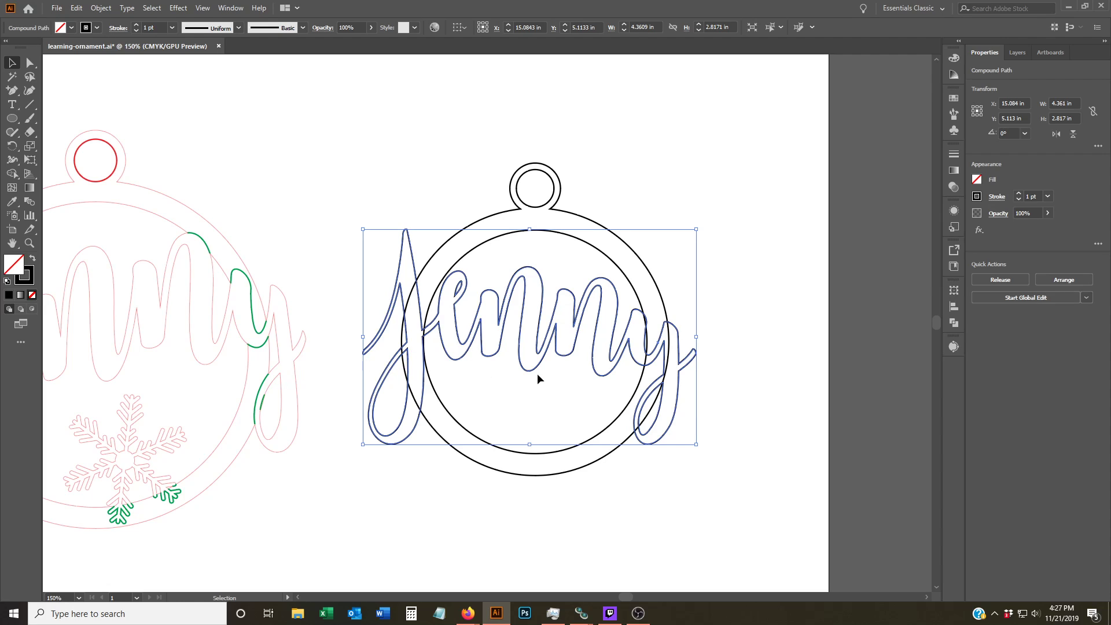
pyautogui.moveTo(652, 291)
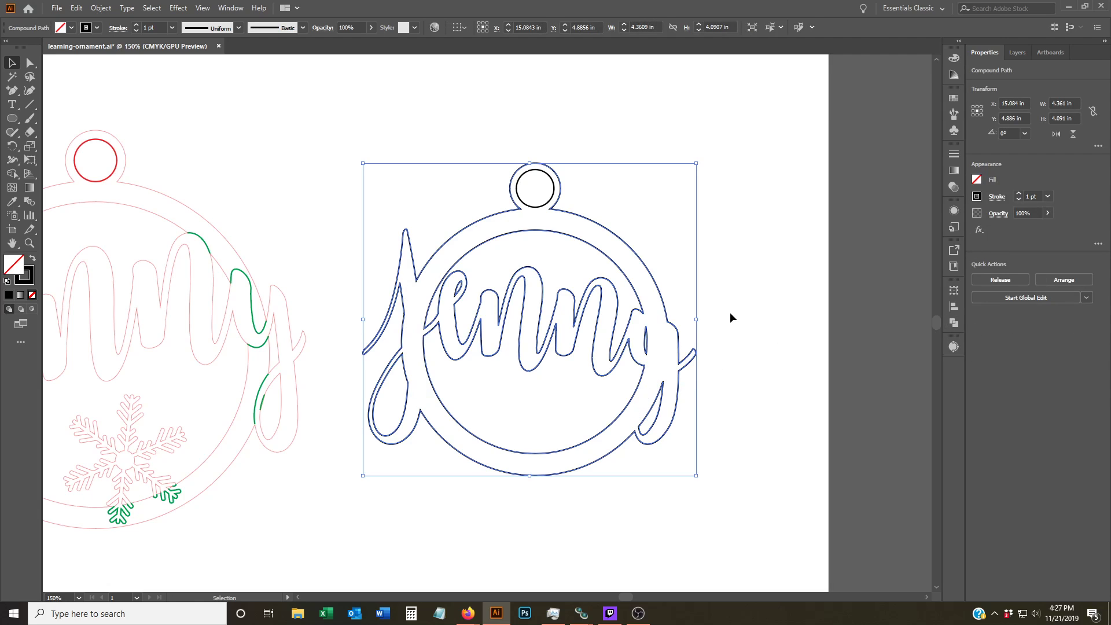
# Step: Deselect the combined outline and select the Jenny lettering copy on top
pyautogui.click(303, 465)
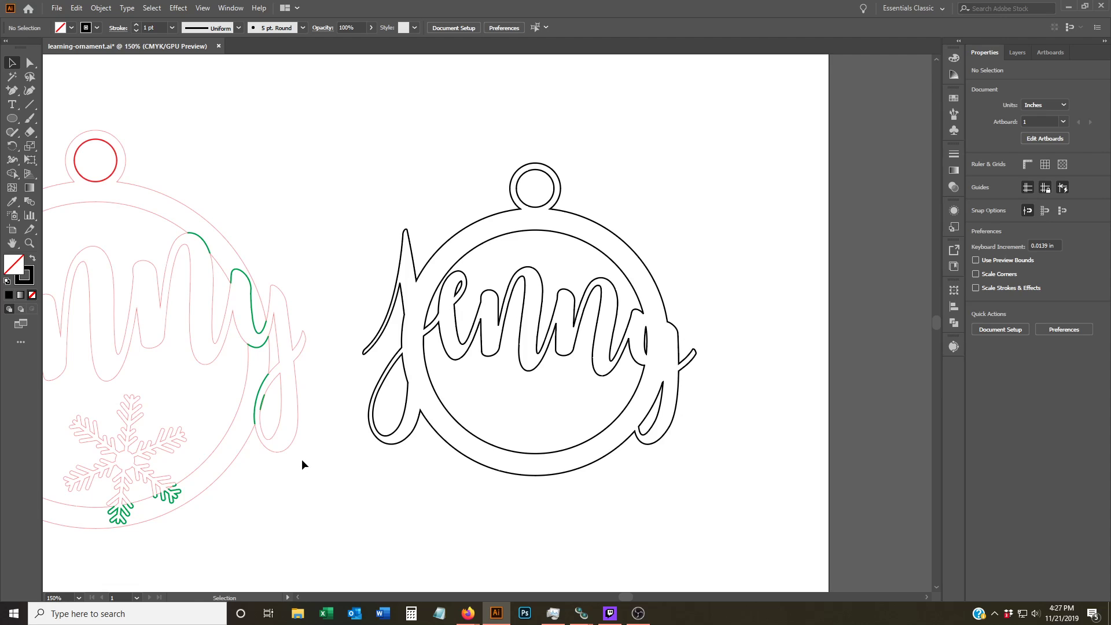
pyautogui.click(496, 319)
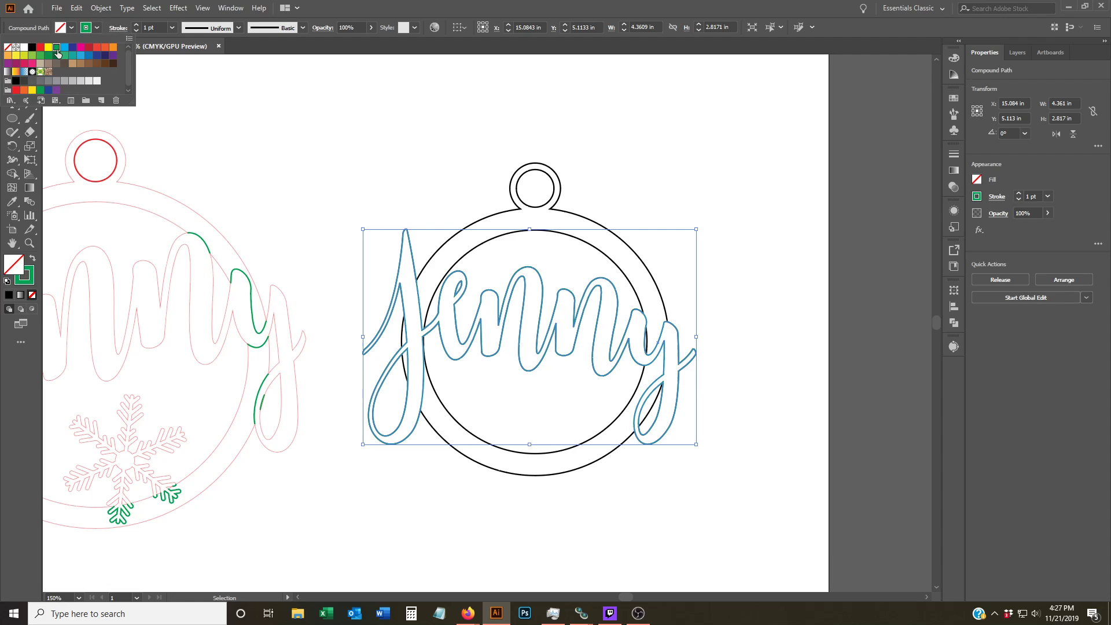
# Step: Apply a green stroke swatch to the Jenny lettering copy
pyautogui.click(657, 517)
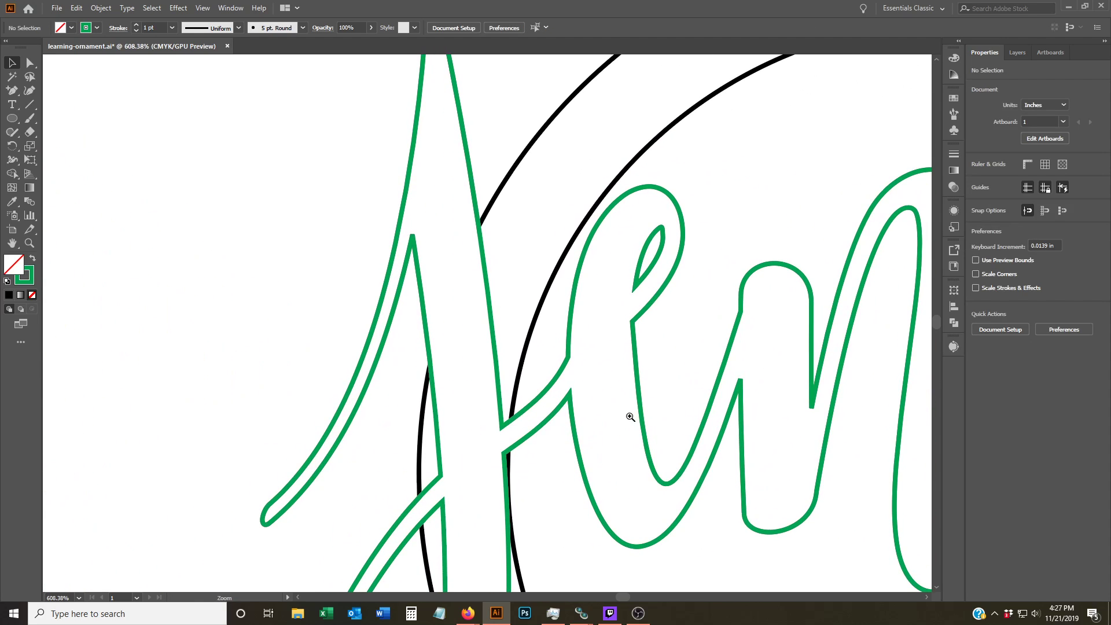
# Step: Use Direct Selection to remove green J segments away from the ring crossings
pyautogui.click(29, 63)
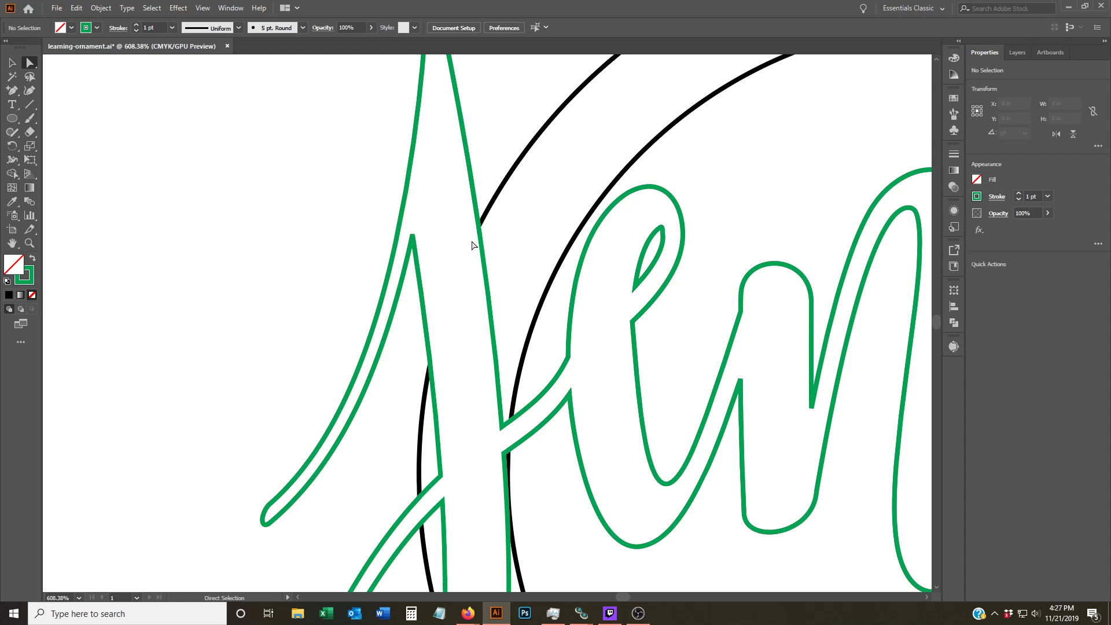
pyautogui.click(483, 237)
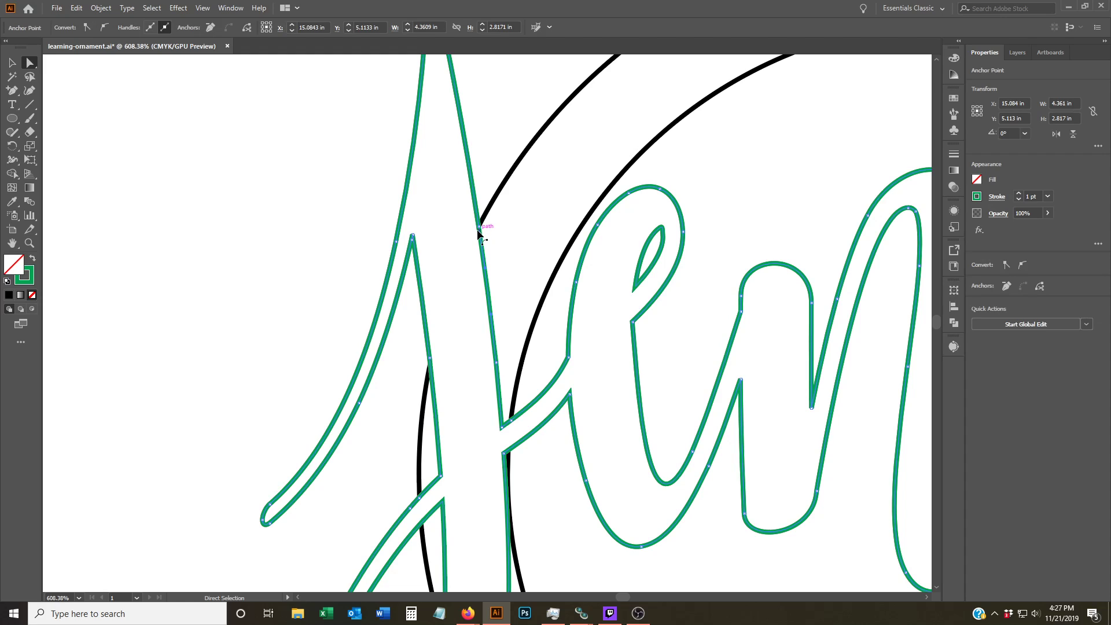
pyautogui.moveTo(432, 369)
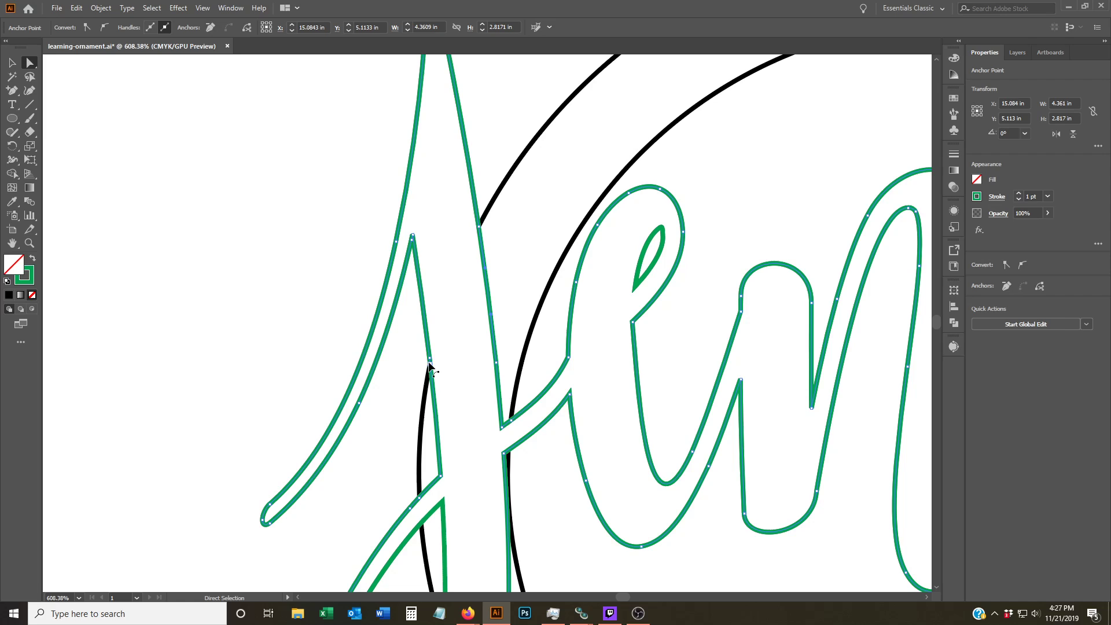
pyautogui.click(474, 177)
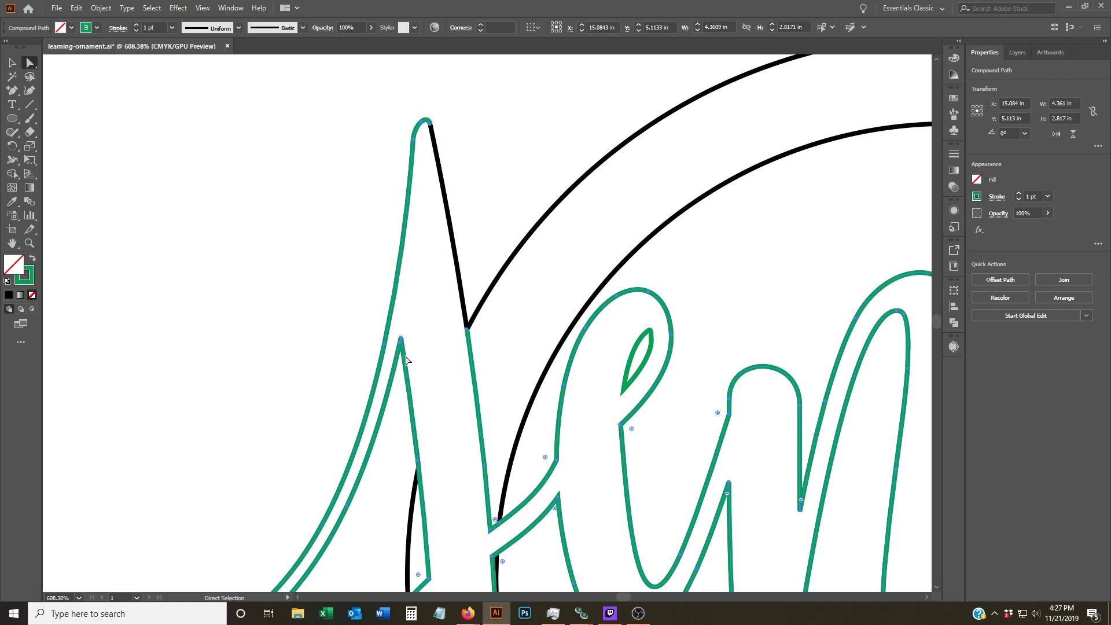
pyautogui.click(417, 426)
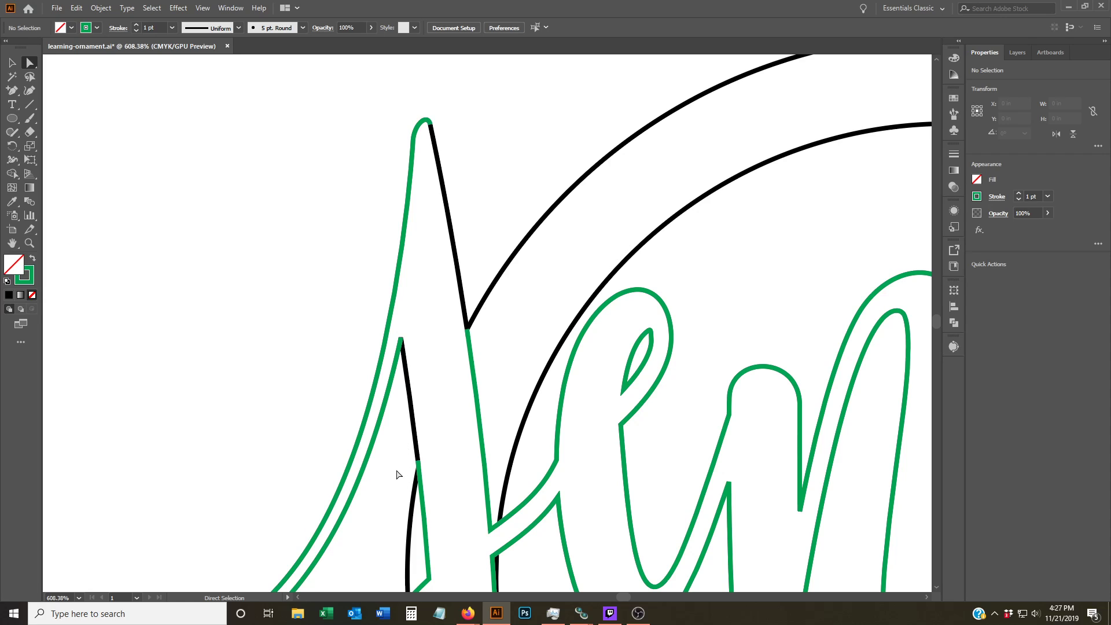
pyautogui.moveTo(387, 423)
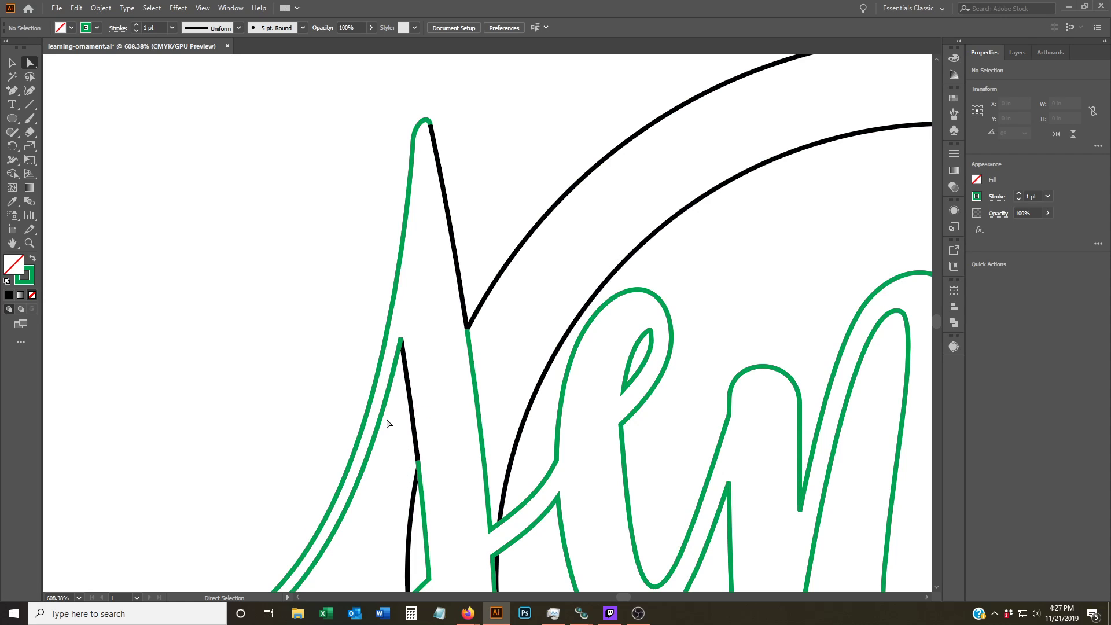
pyautogui.click(390, 382)
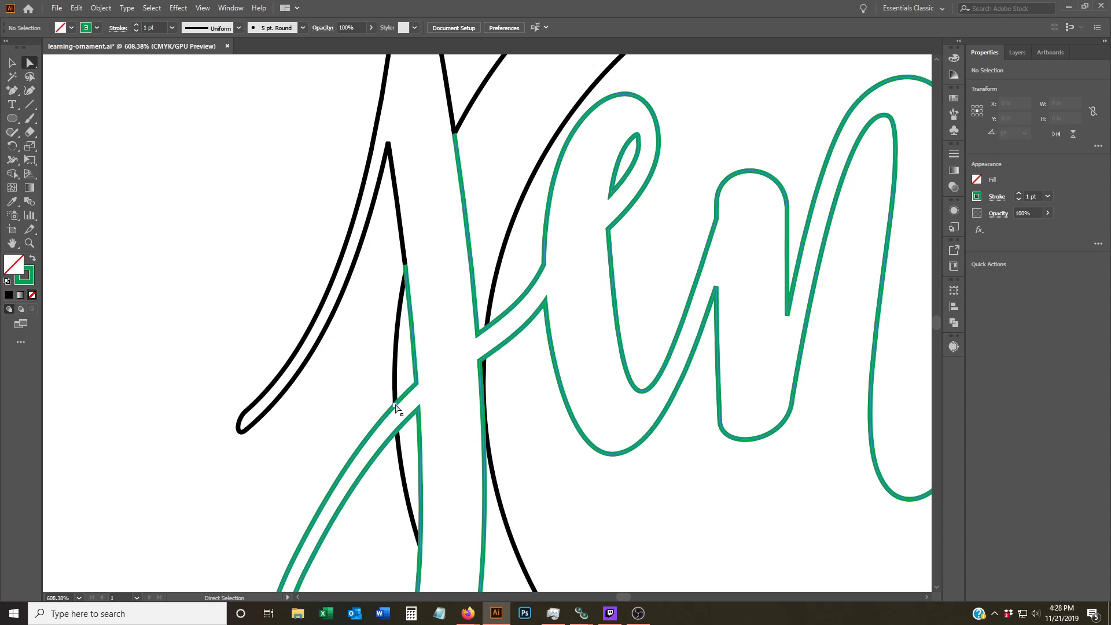
pyautogui.click(393, 418)
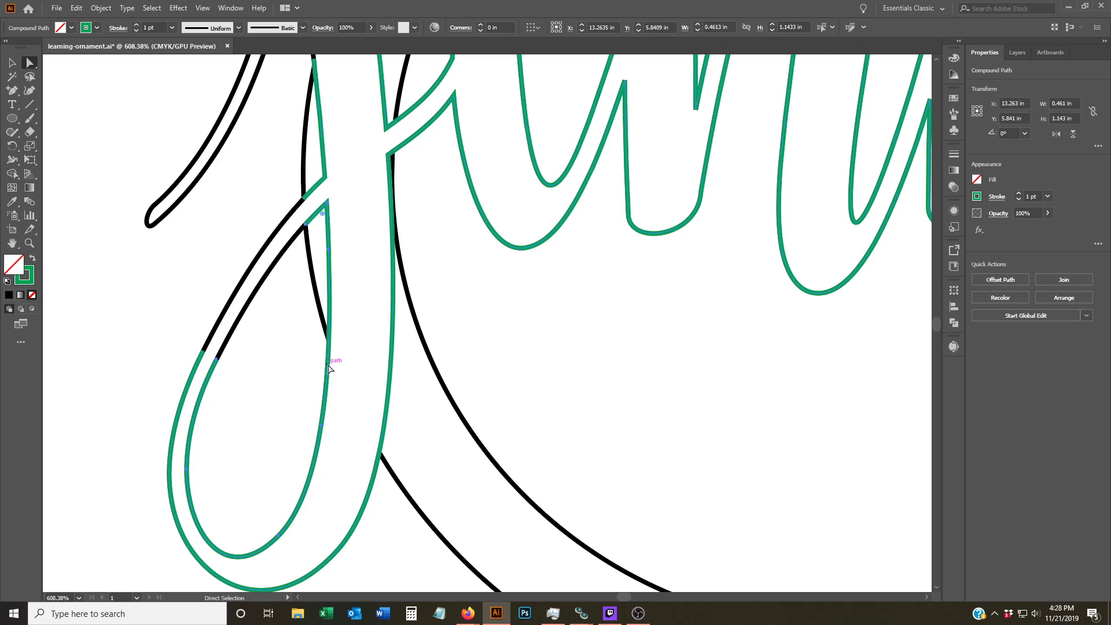
pyautogui.moveTo(328, 375)
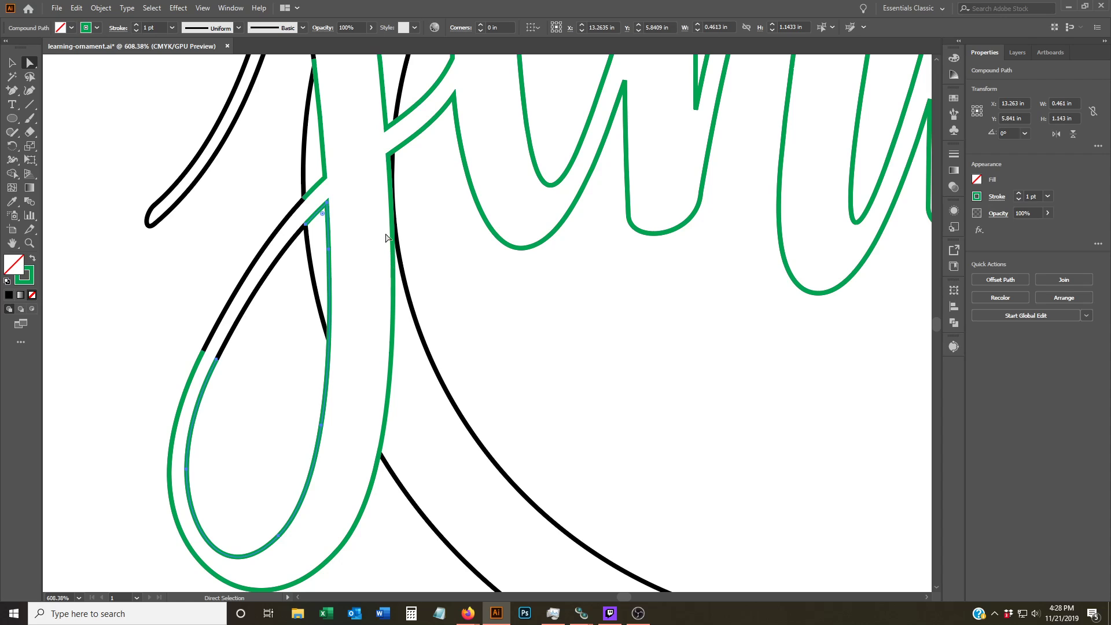
pyautogui.moveTo(407, 120)
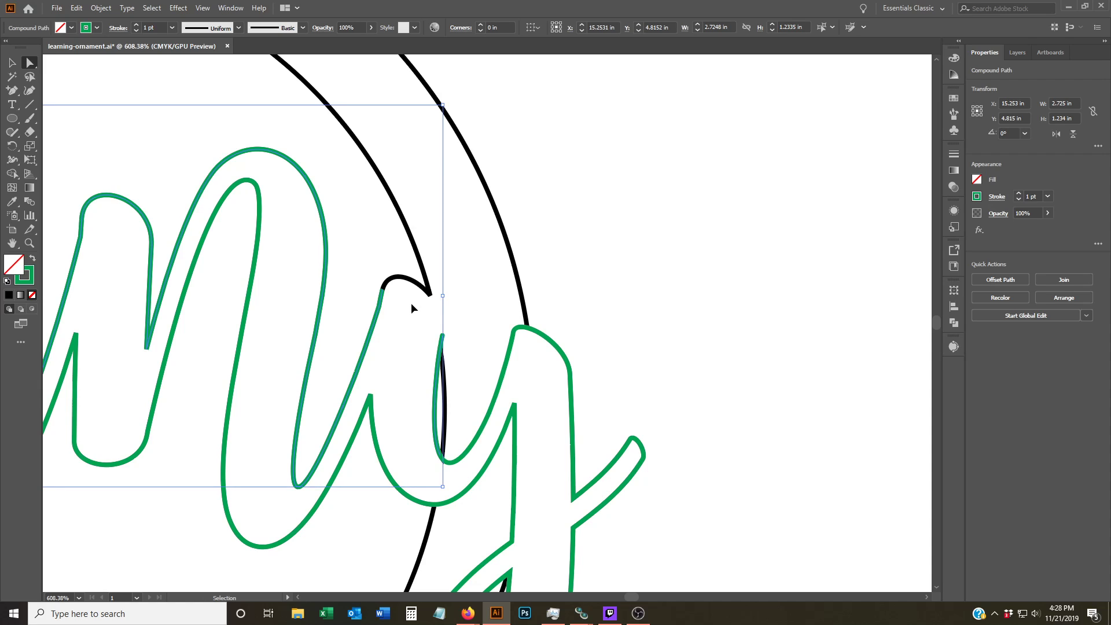
# Step: Add an anchor where the y meets the ring and delete the extra green y segments
pyautogui.click(12, 91)
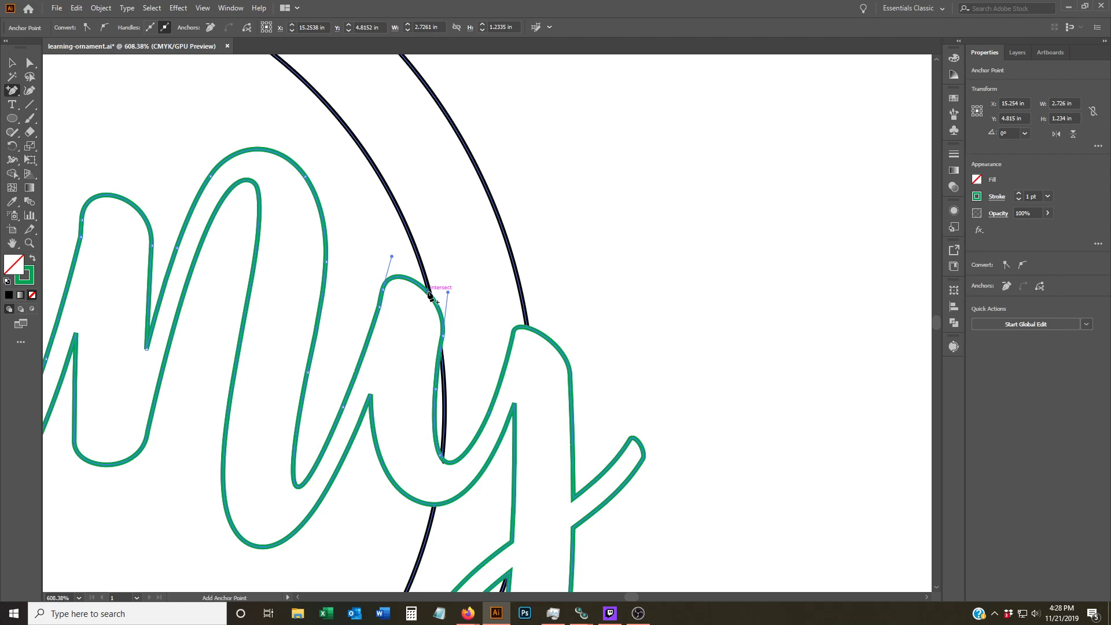
pyautogui.click(439, 294)
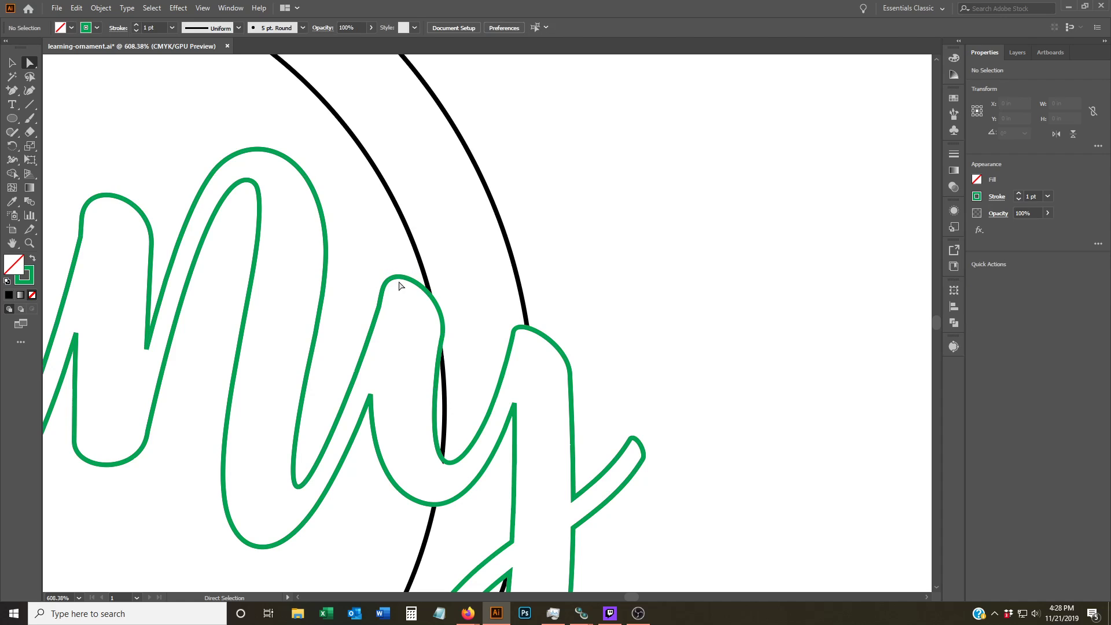
pyautogui.click(404, 277)
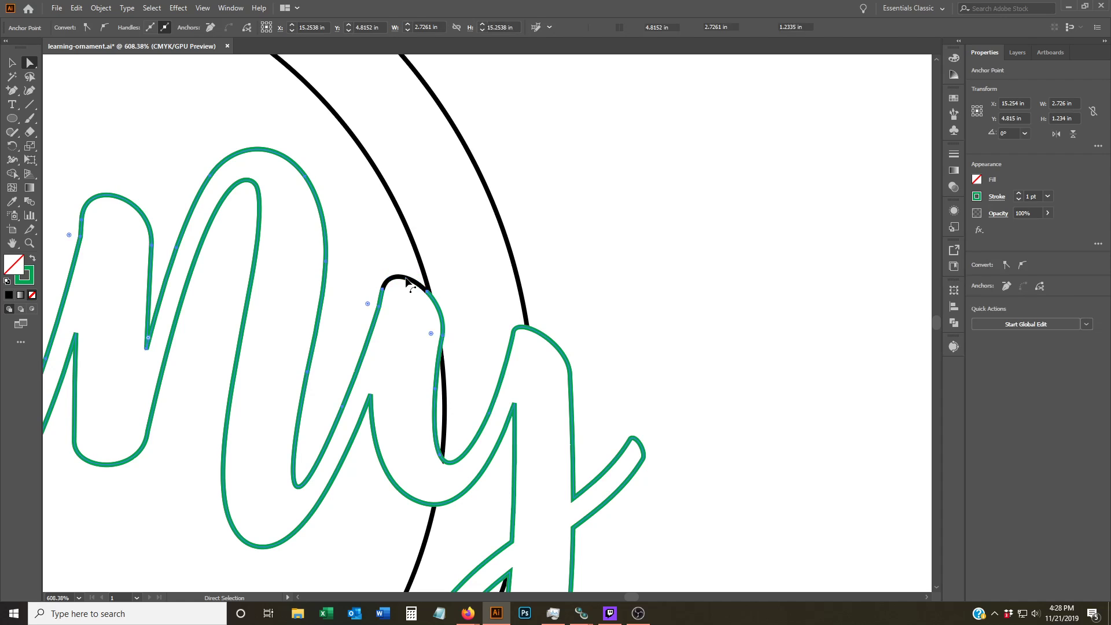
pyautogui.click(403, 489)
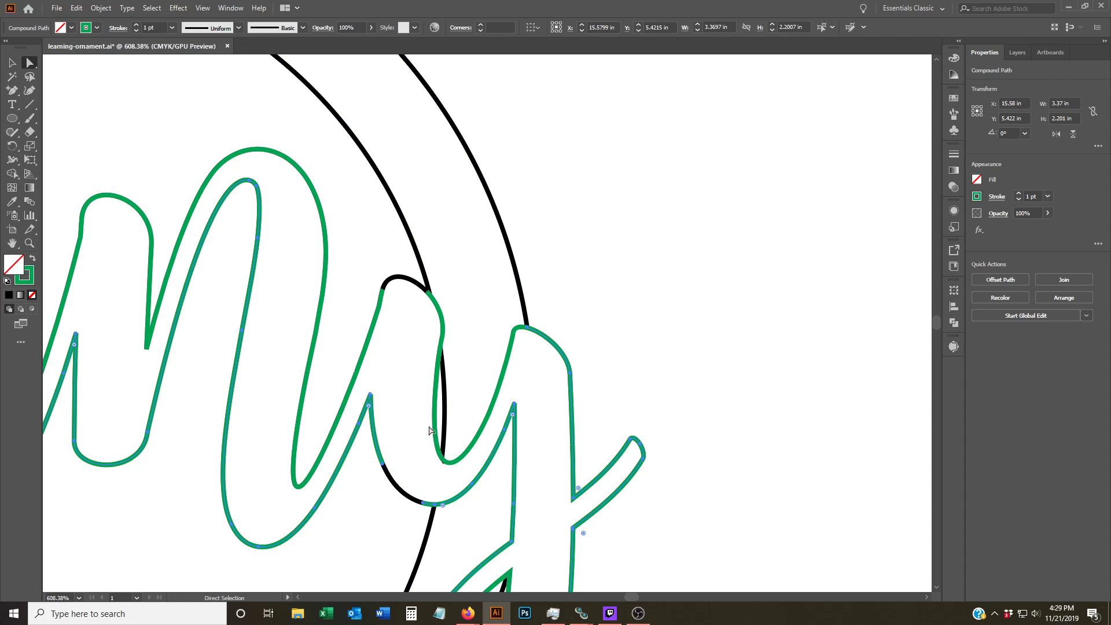
pyautogui.click(432, 425)
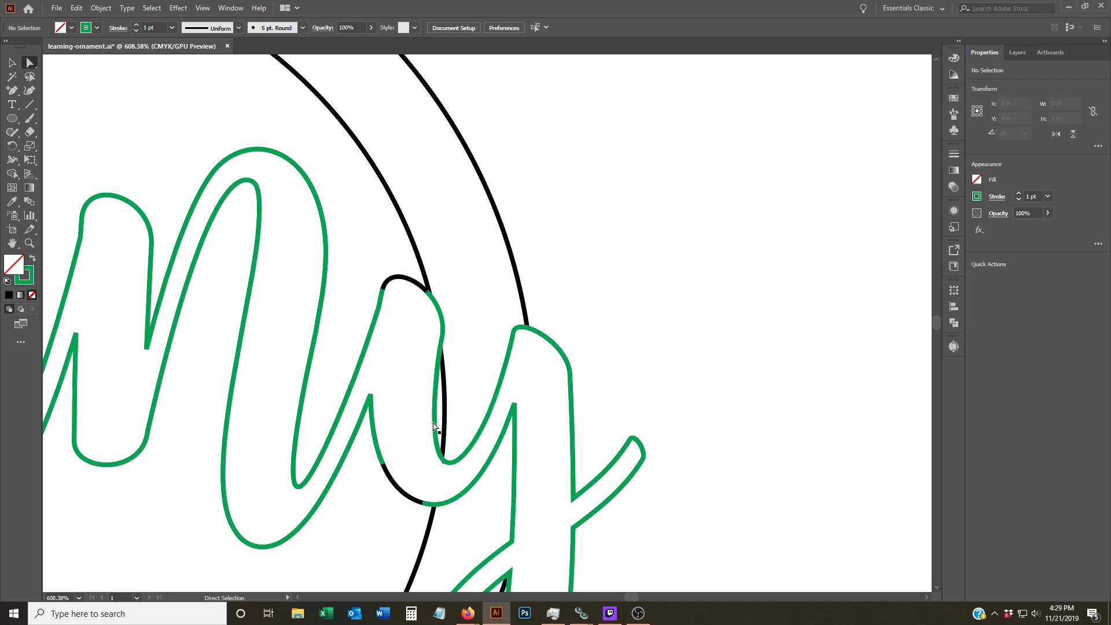
pyautogui.click(436, 426)
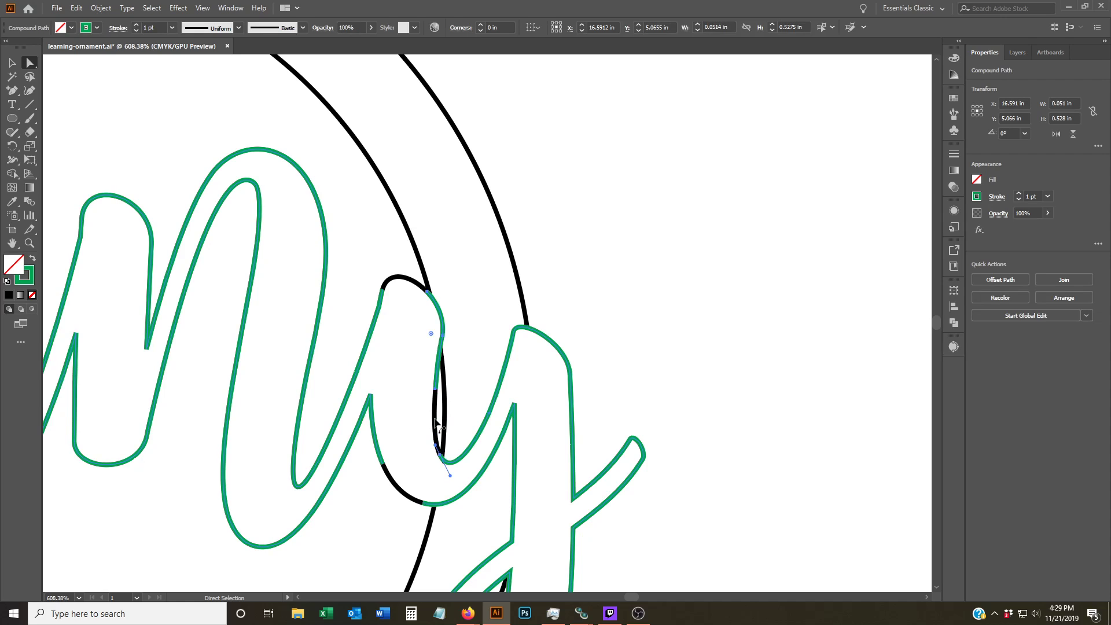
pyautogui.moveTo(435, 392)
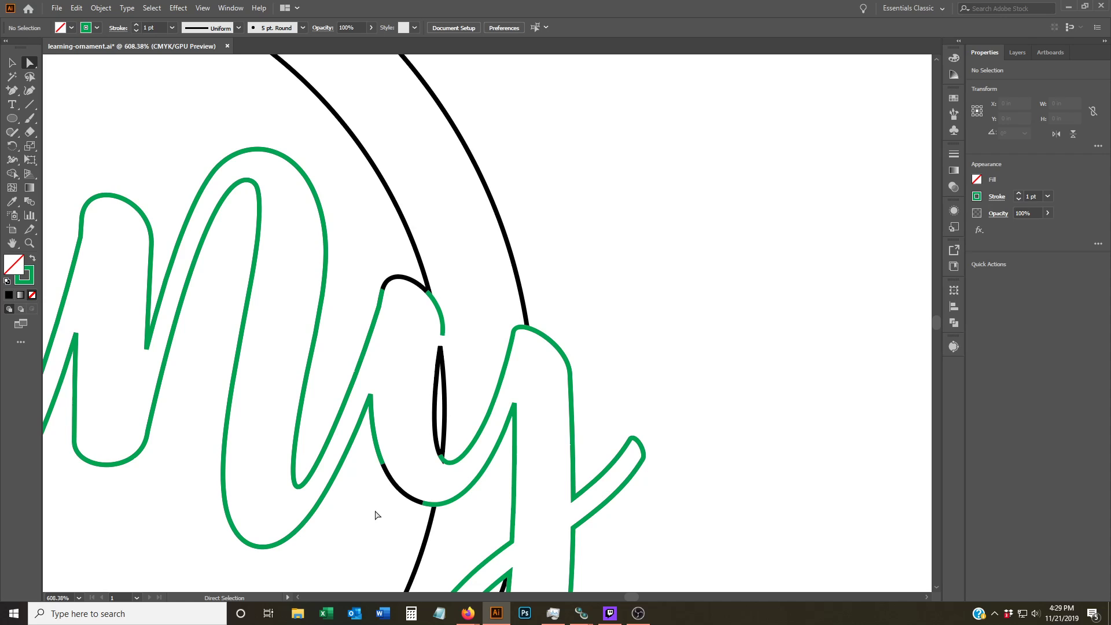
pyautogui.moveTo(327, 492)
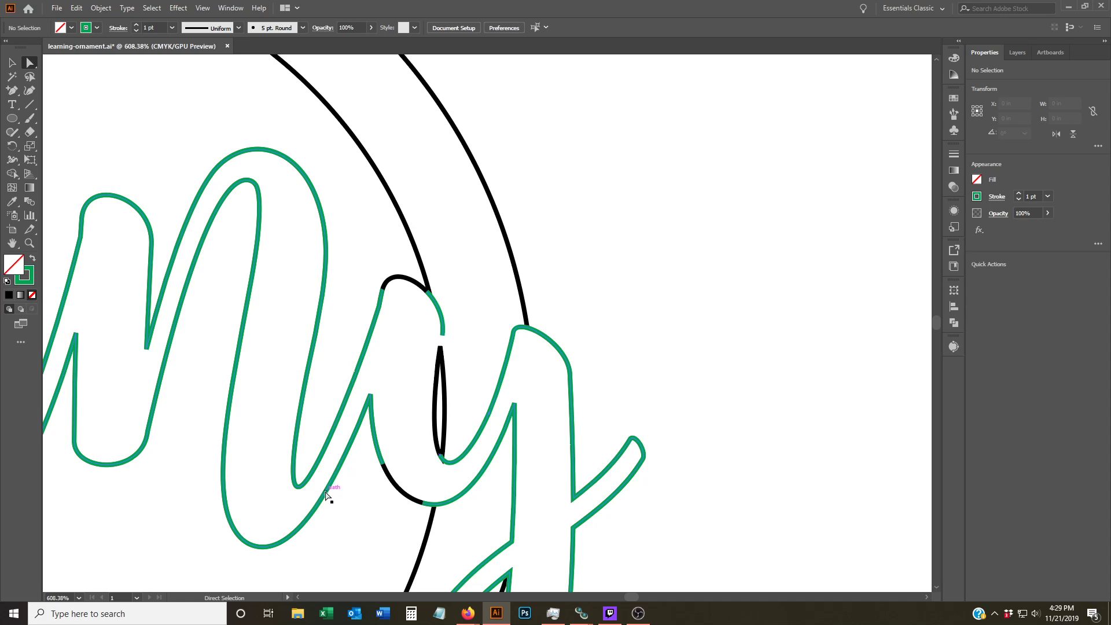
pyautogui.click(326, 493)
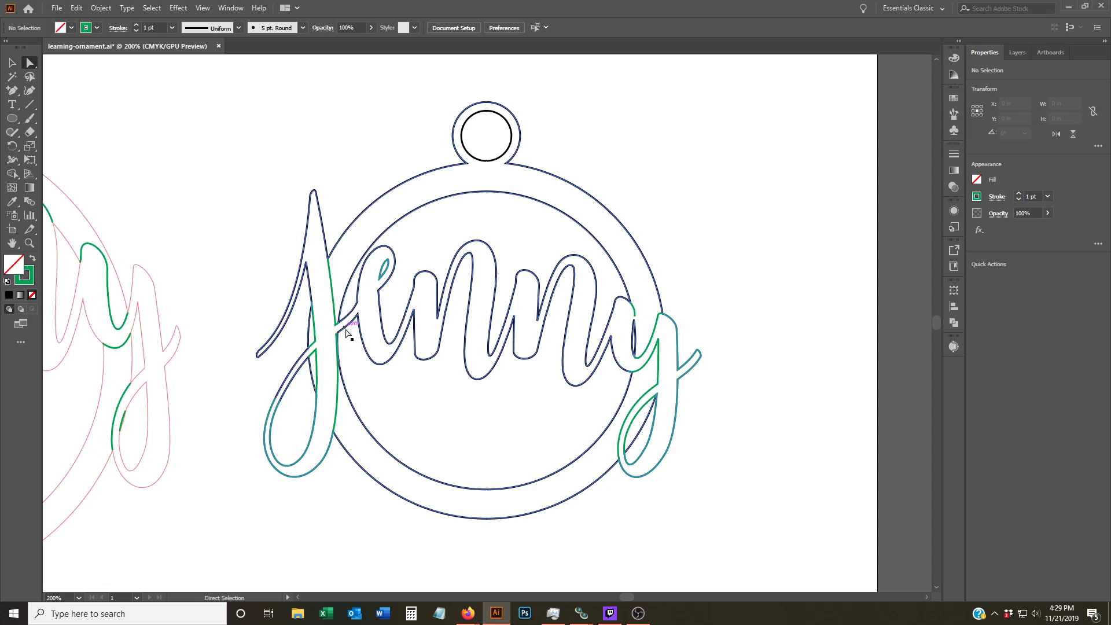
# Step: Give the united ring-and-name outline a red stroke, then deselect
pyautogui.click(389, 269)
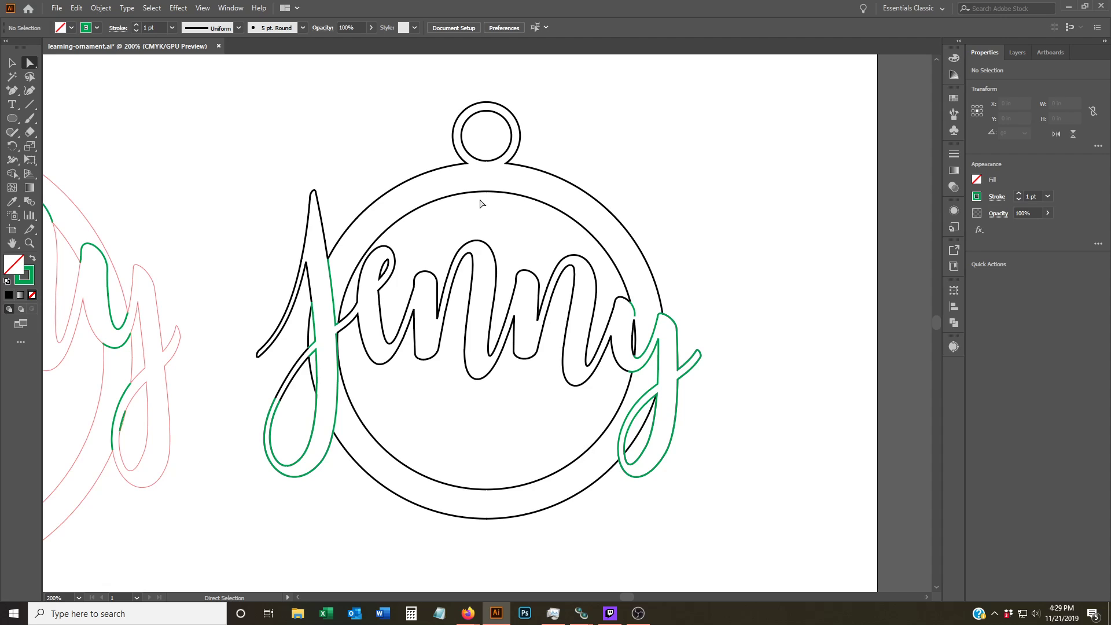
pyautogui.click(486, 184)
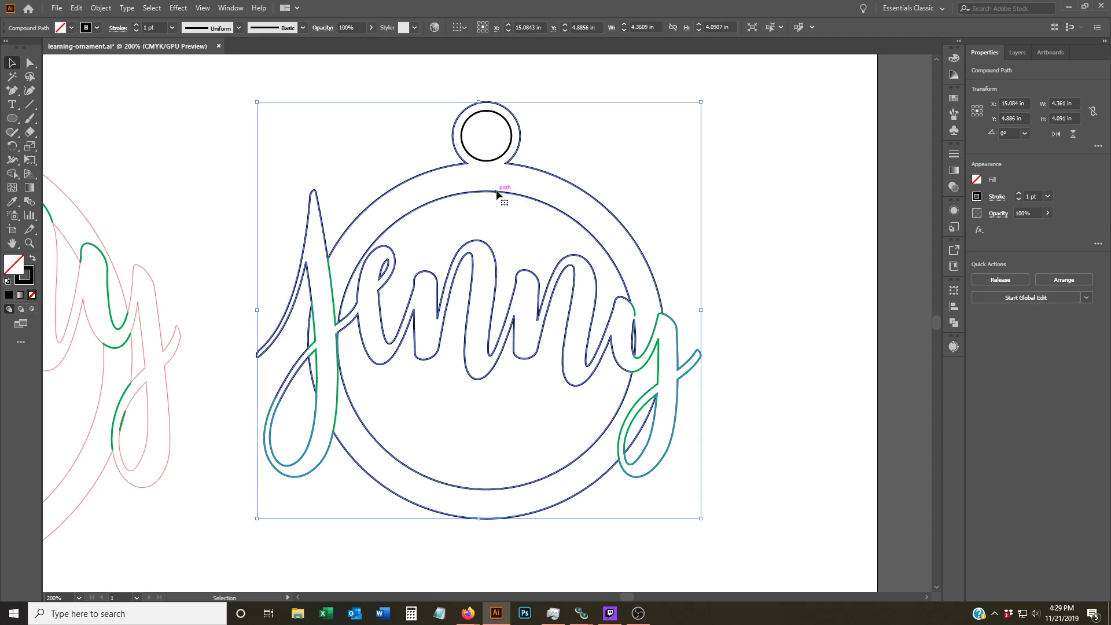
pyautogui.click(65, 27)
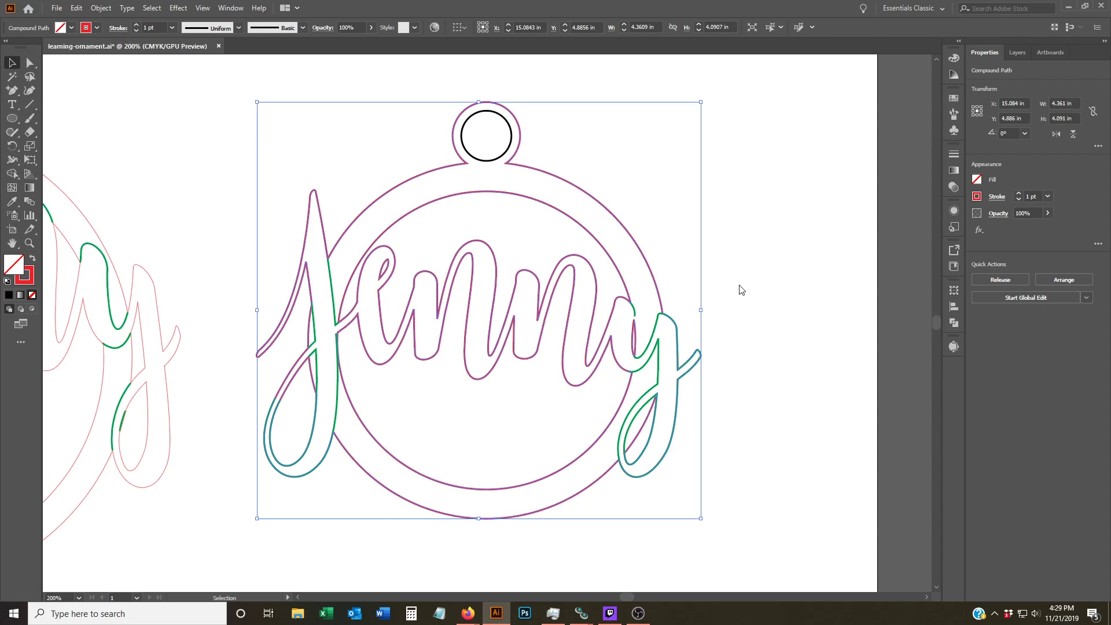
pyautogui.click(738, 325)
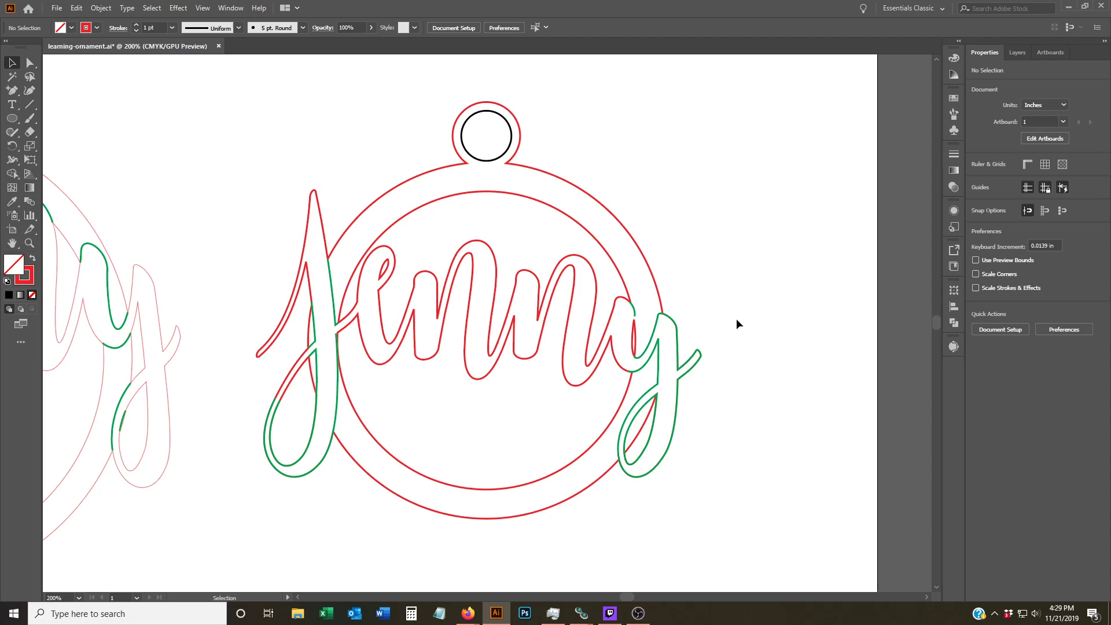
pyautogui.moveTo(715, 326)
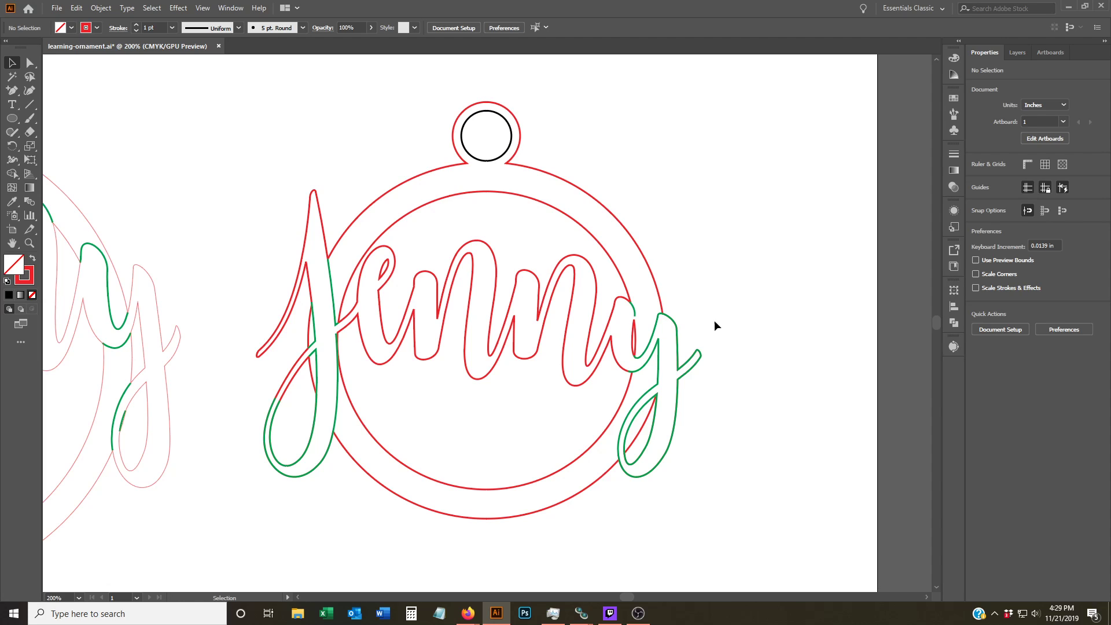